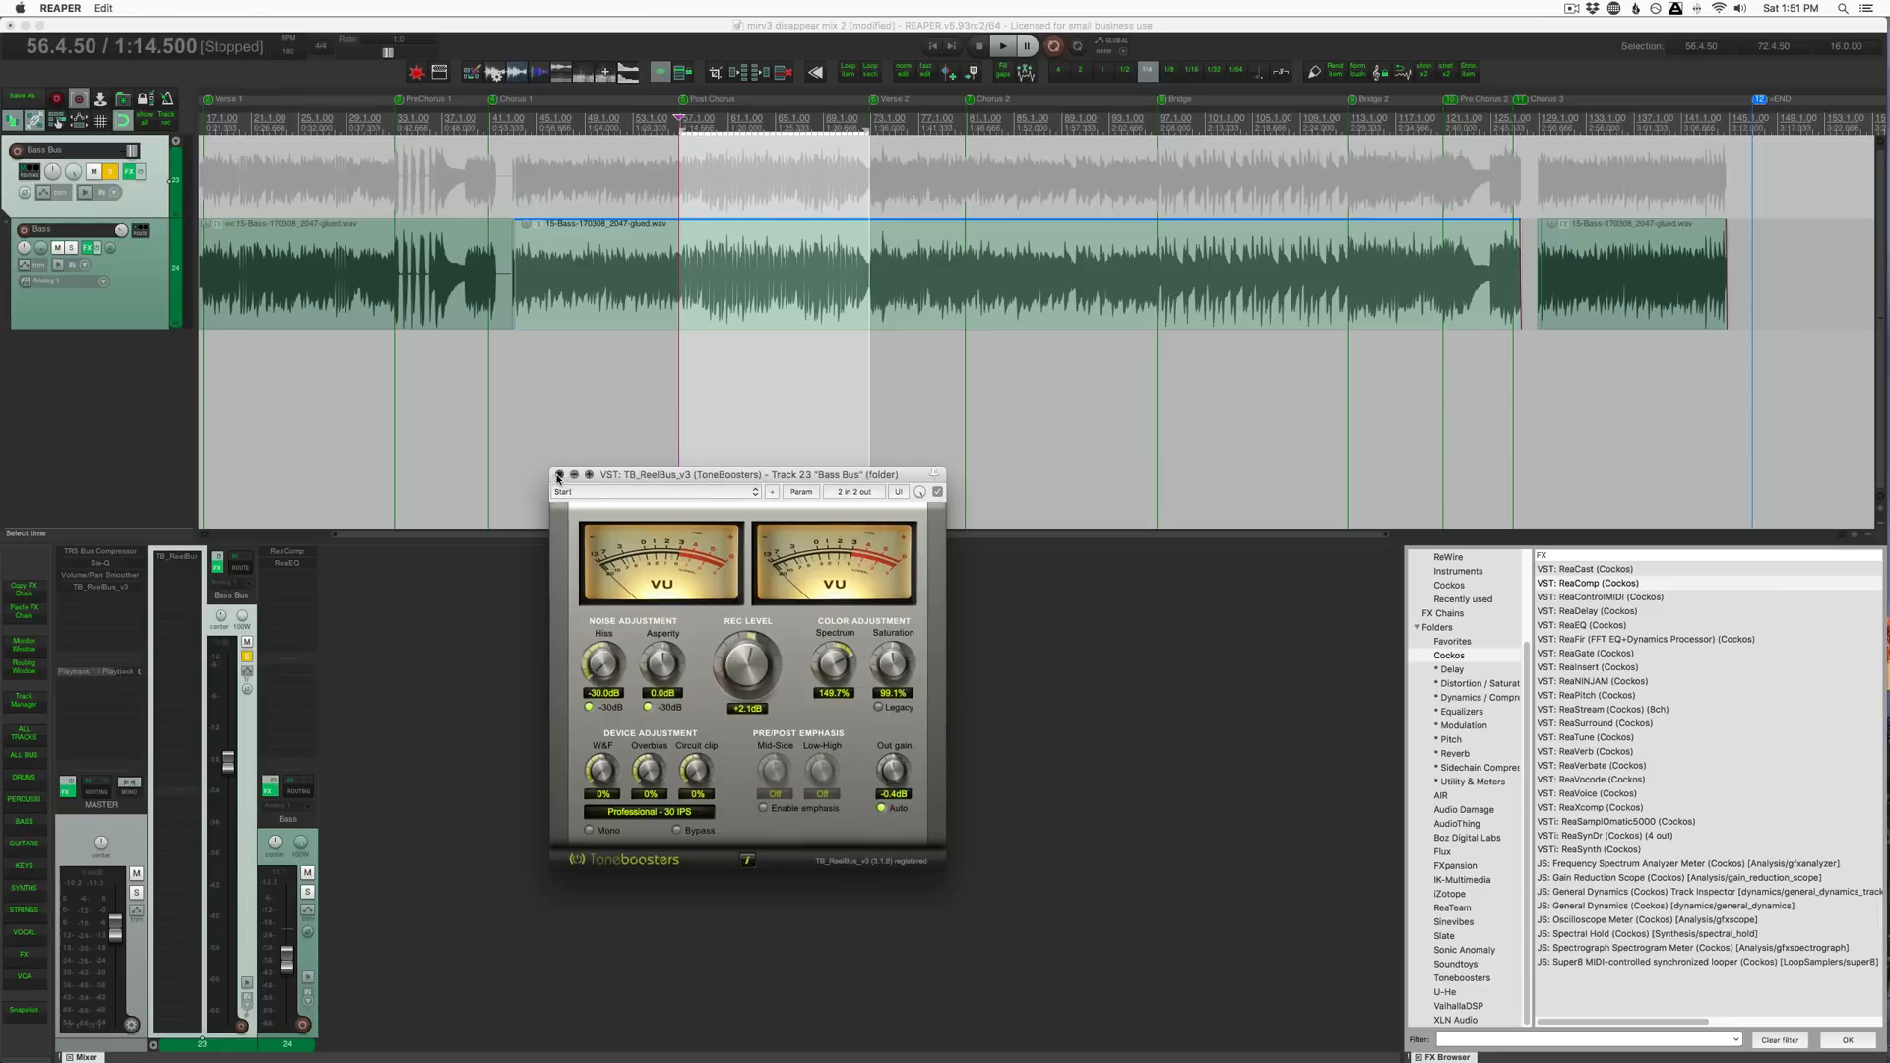
Close the TB_ReelBus window on the Bass Bus before inserting the Bass dirt track.
{"action": "left_click", "coordinate": [559, 475]}
{"action": "type", "text": "Bass dirt"}
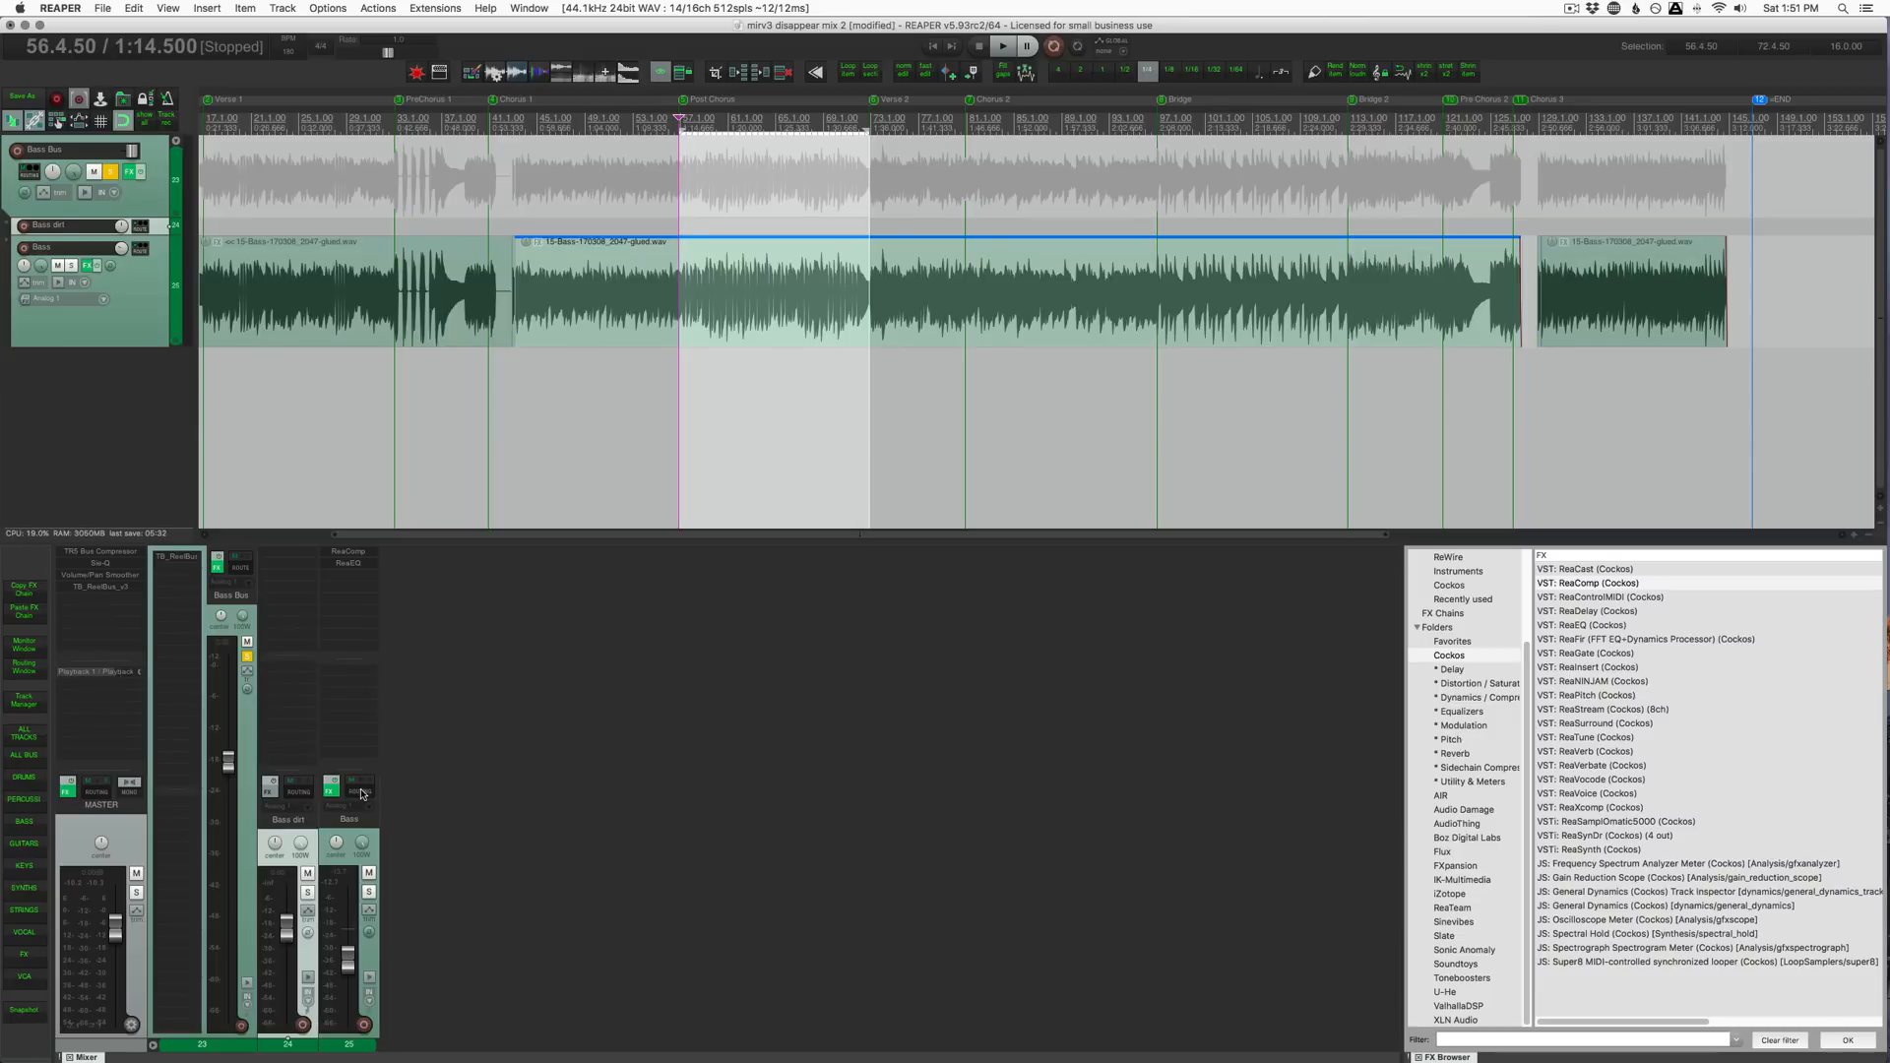
{"action": "mouse_move", "coordinate": [291, 720]}
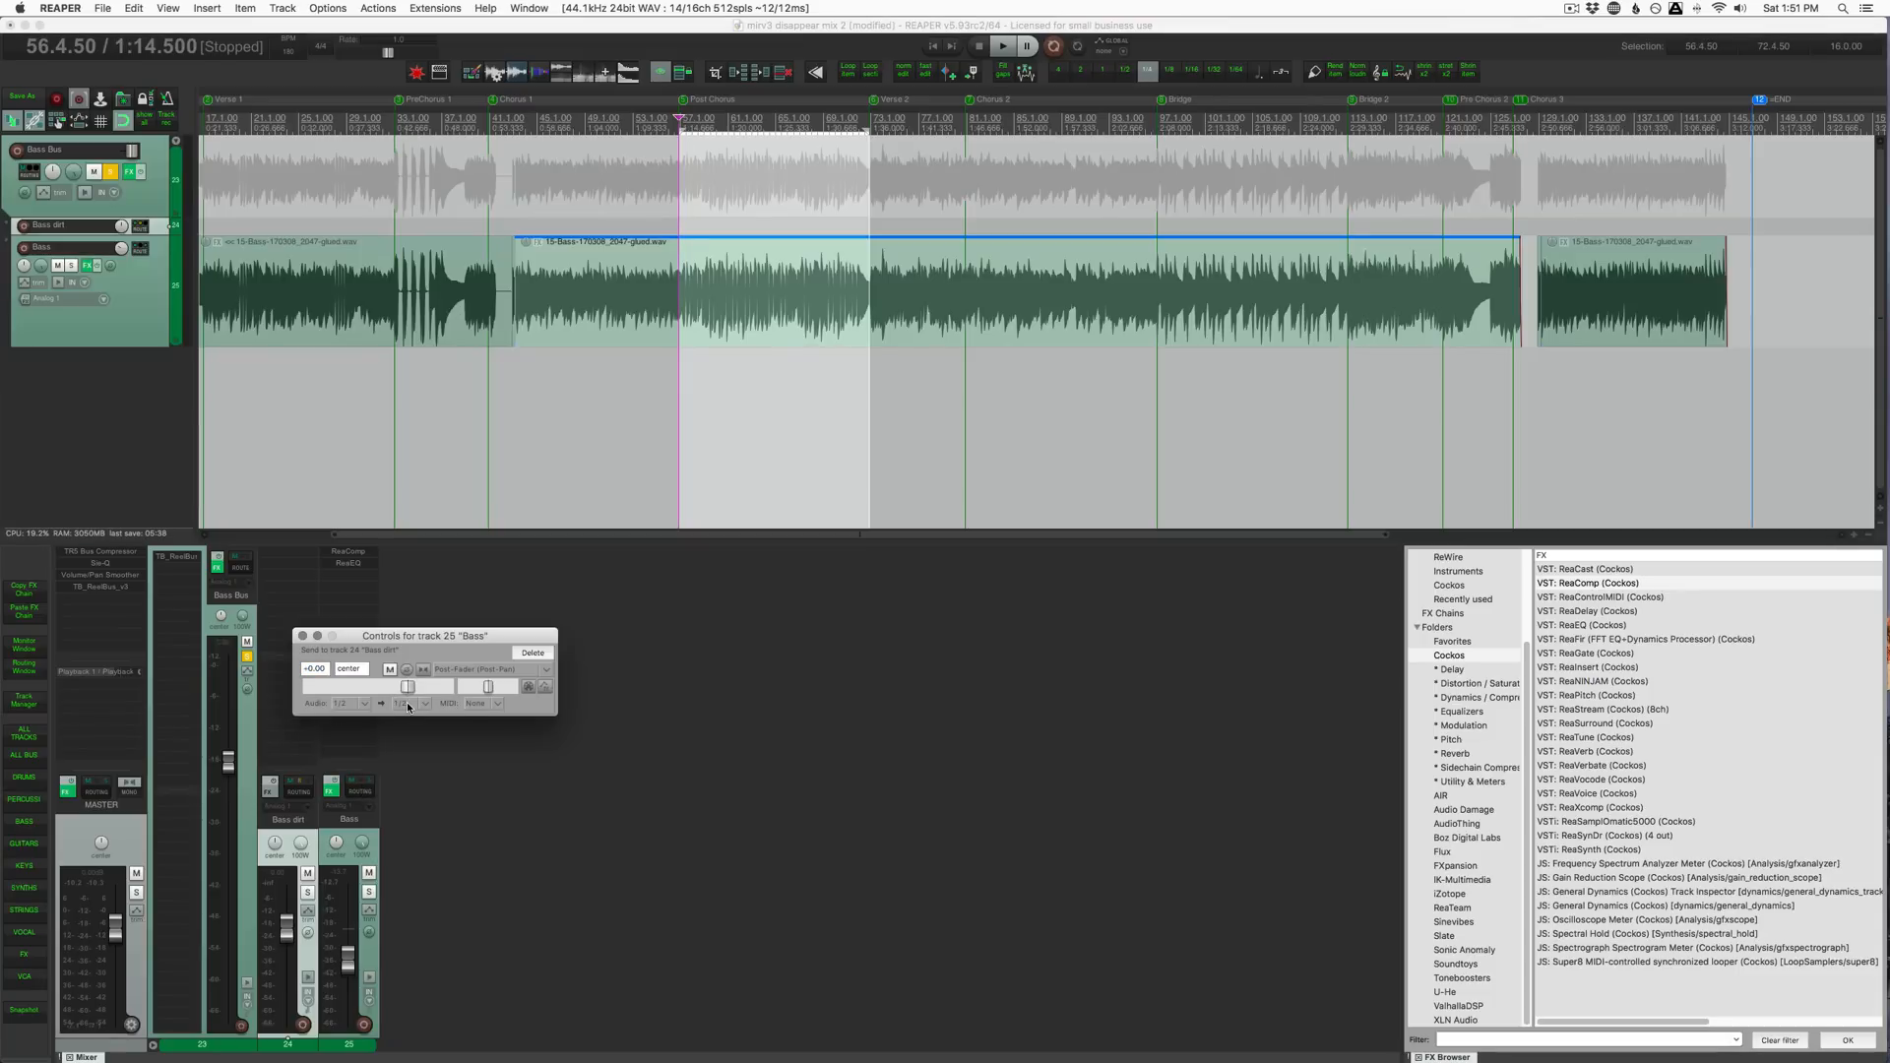
Keep the Bass → Bass dirt send on Post-Fader (Post-Pan) and close its controls.
{"action": "left_click", "coordinate": [545, 670]}
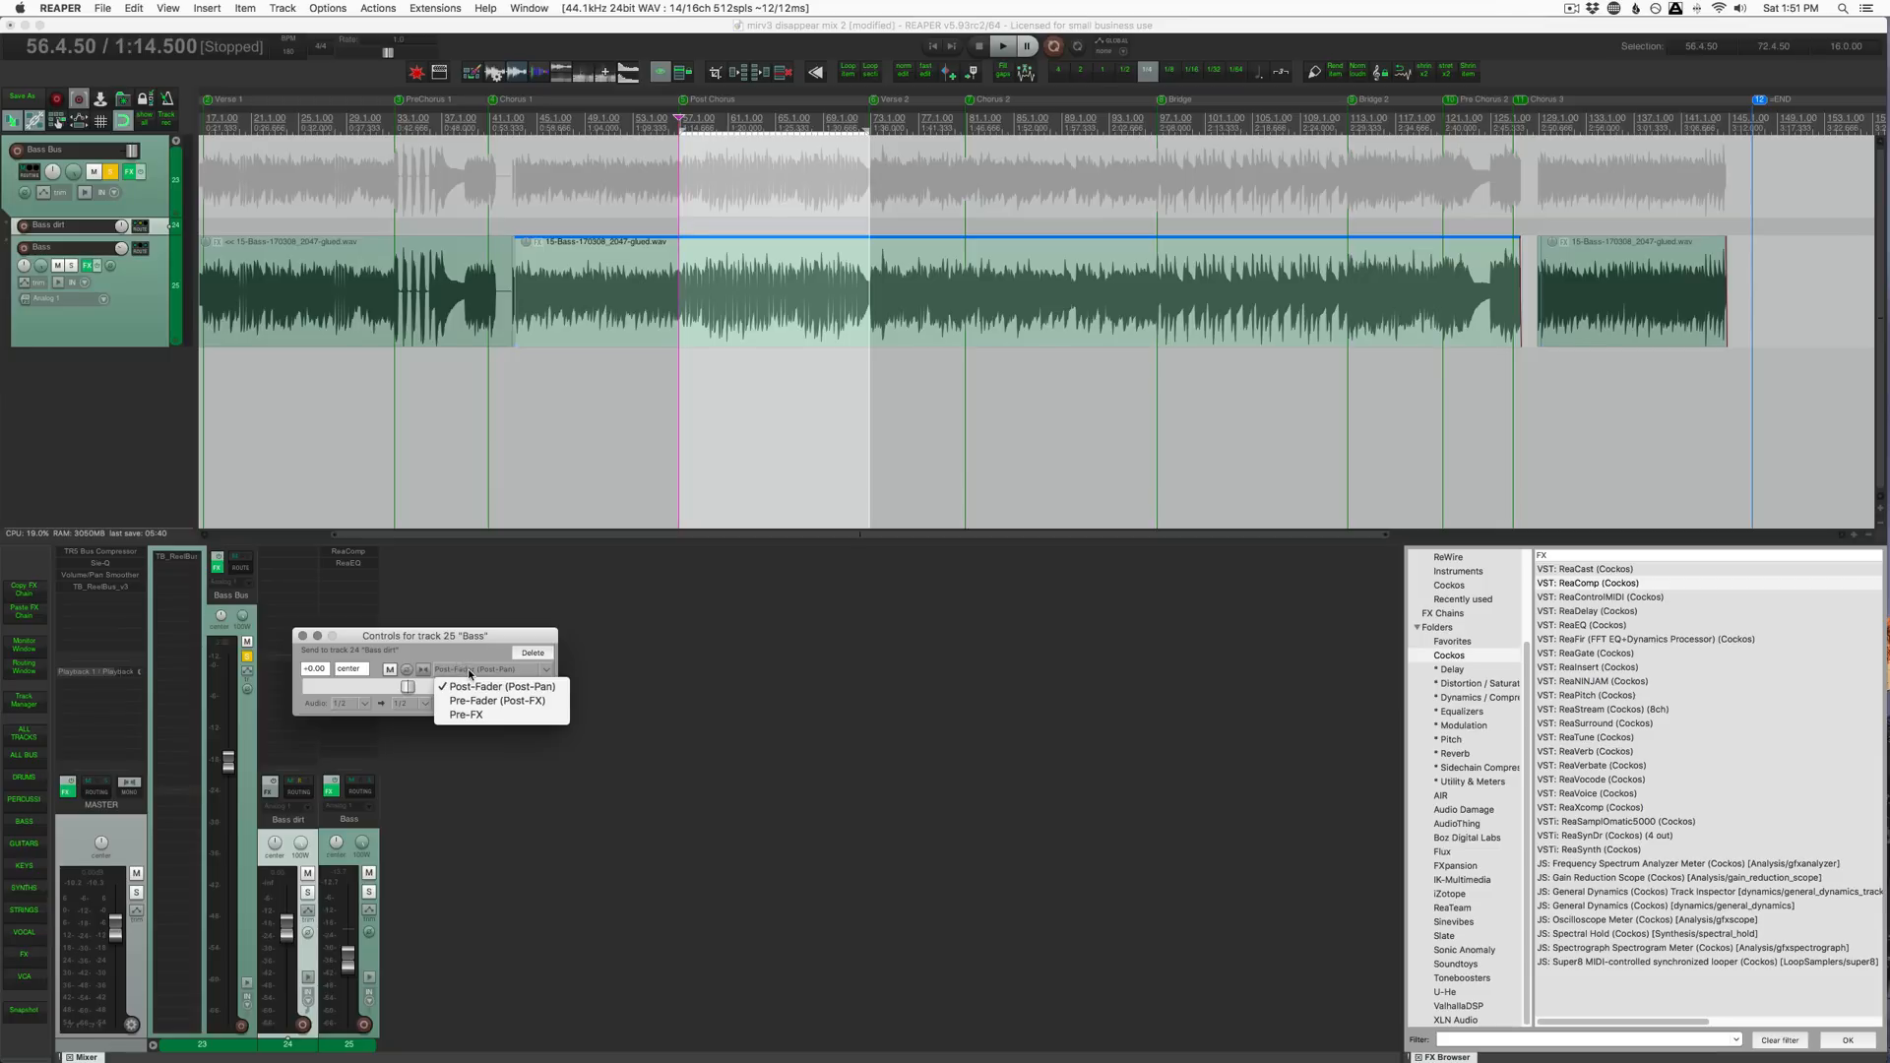
{"action": "left_click", "coordinate": [502, 685]}
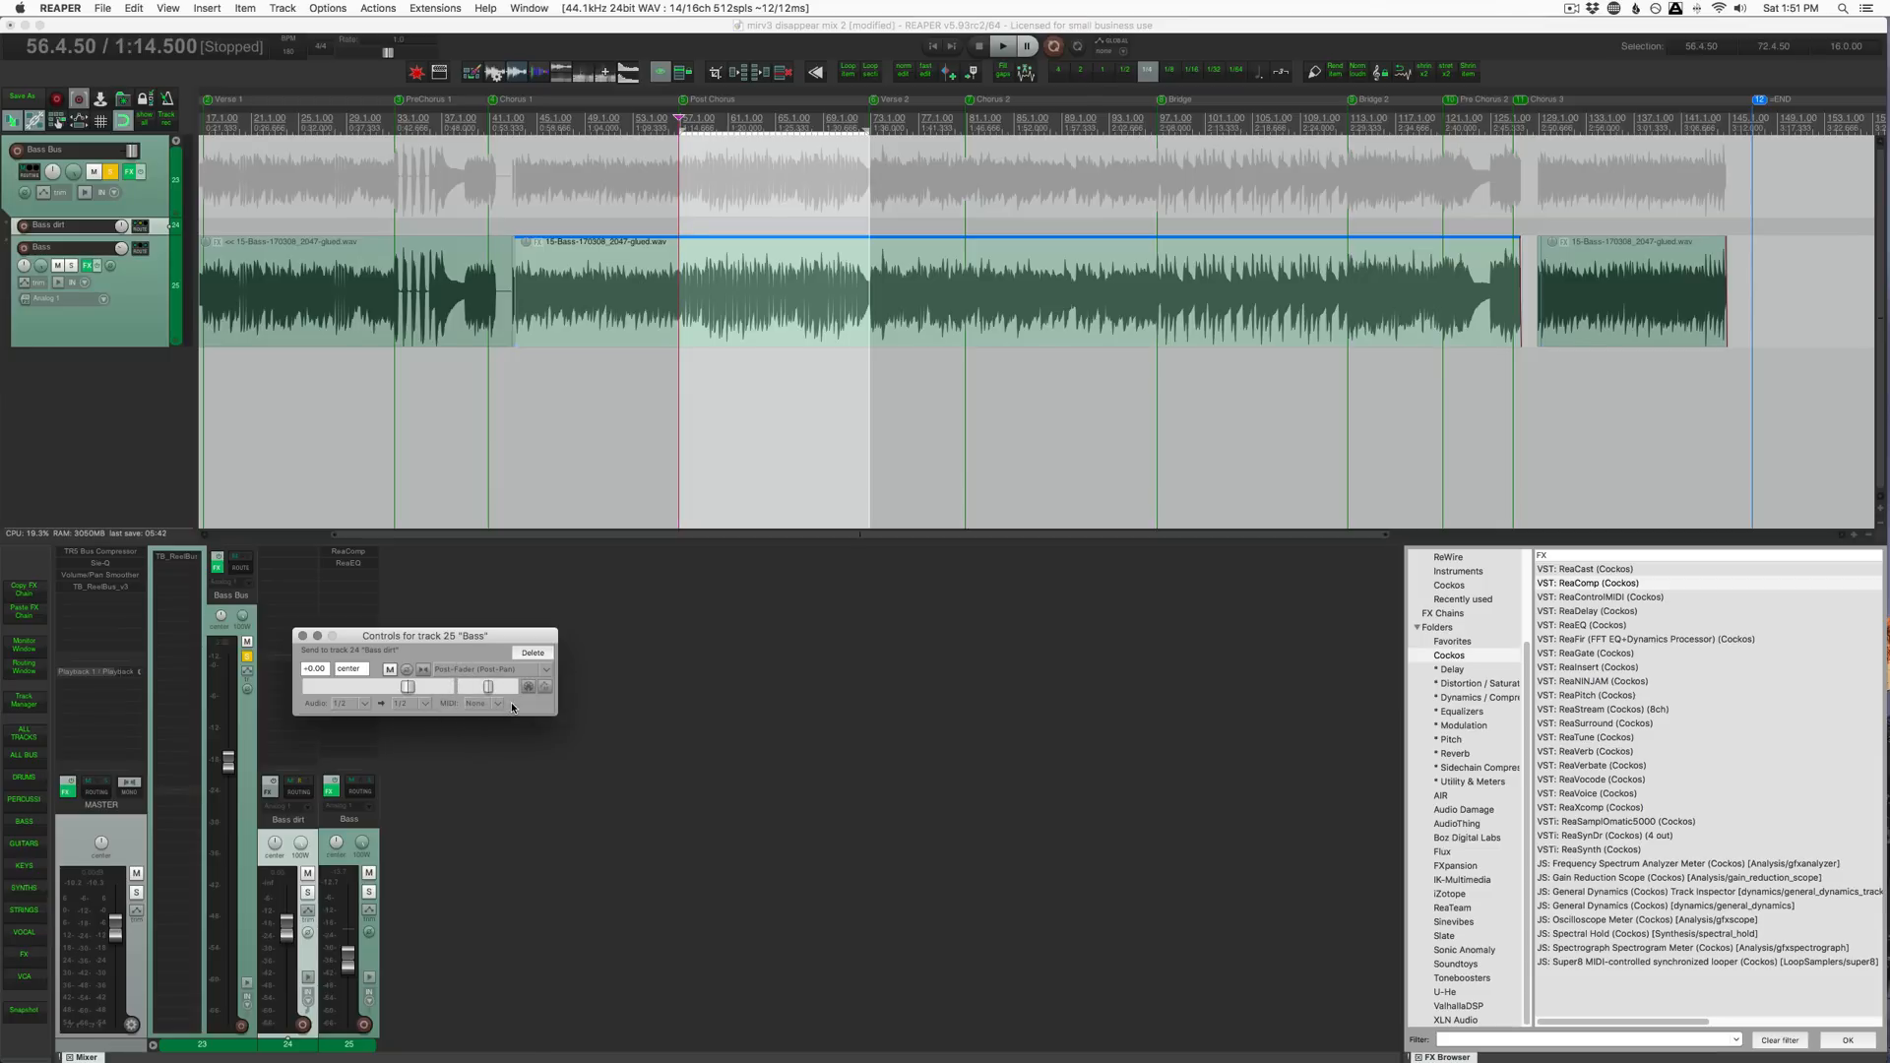
{"action": "left_click", "coordinate": [494, 670]}
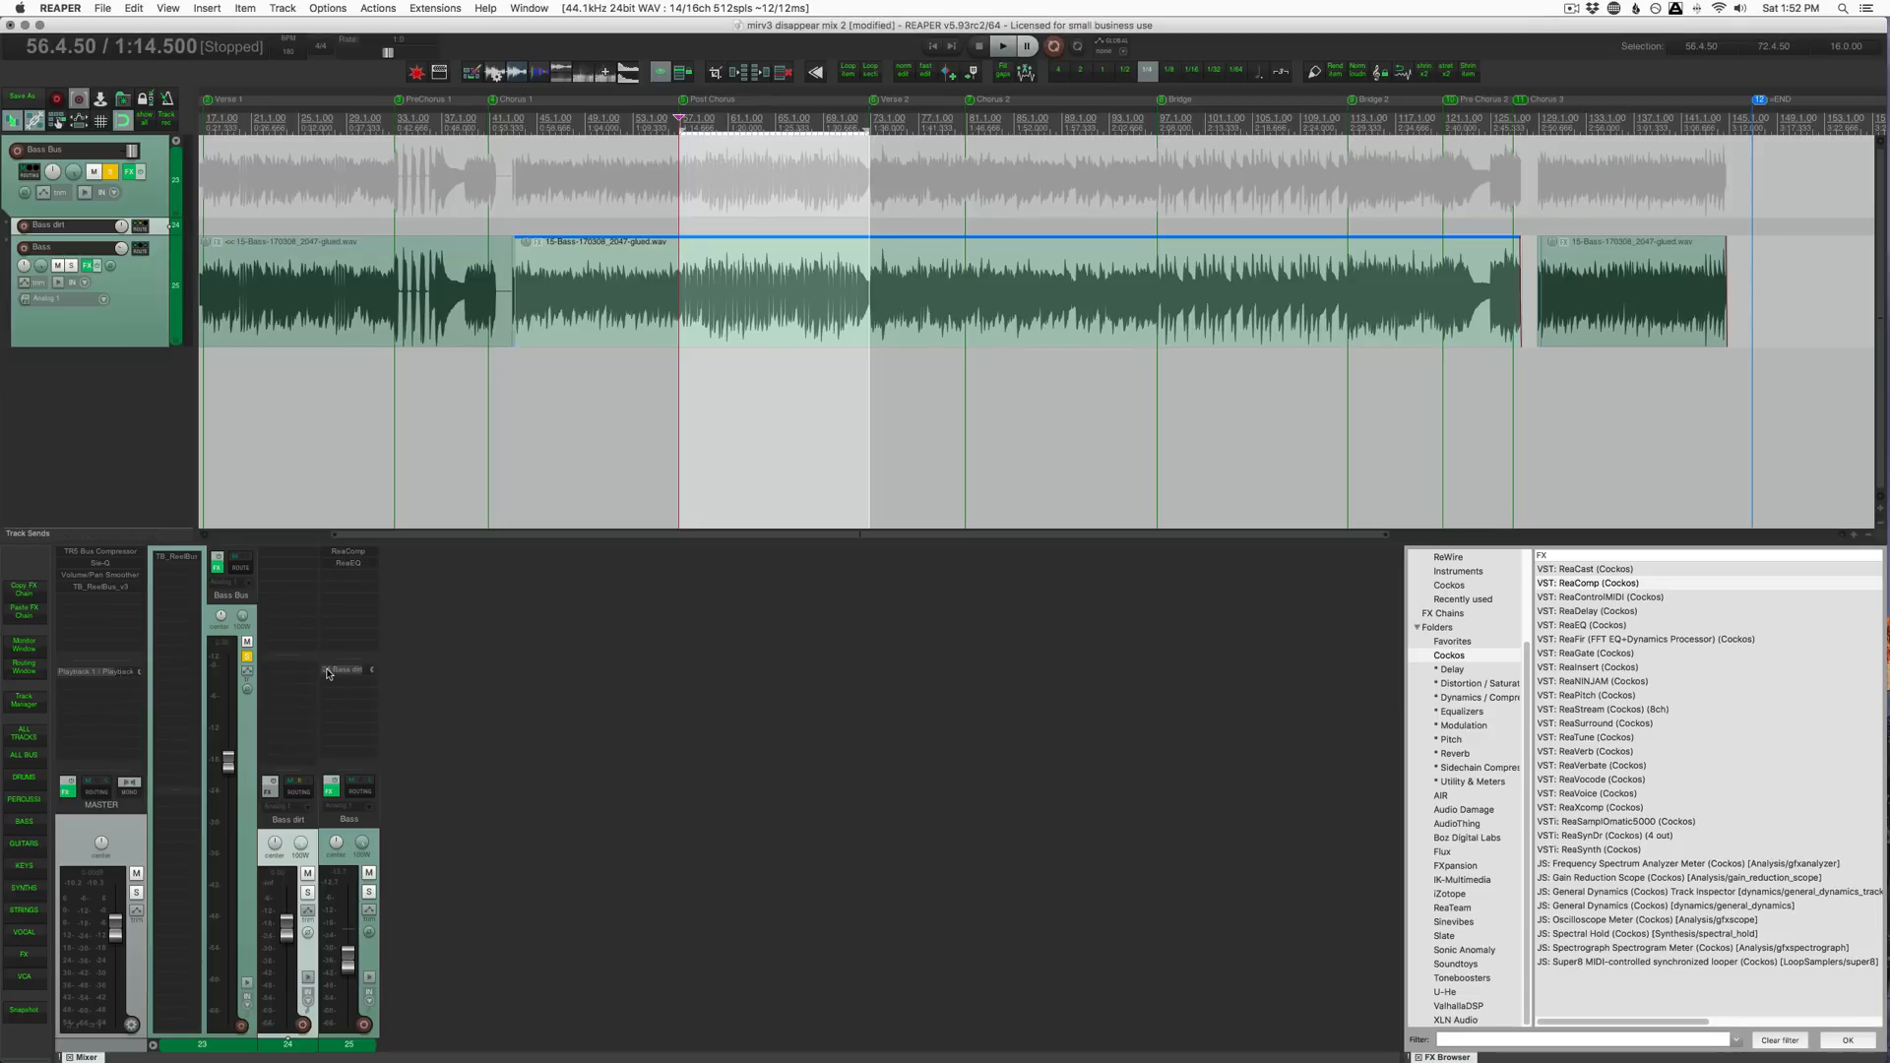
{"action": "mouse_move", "coordinate": [319, 689]}
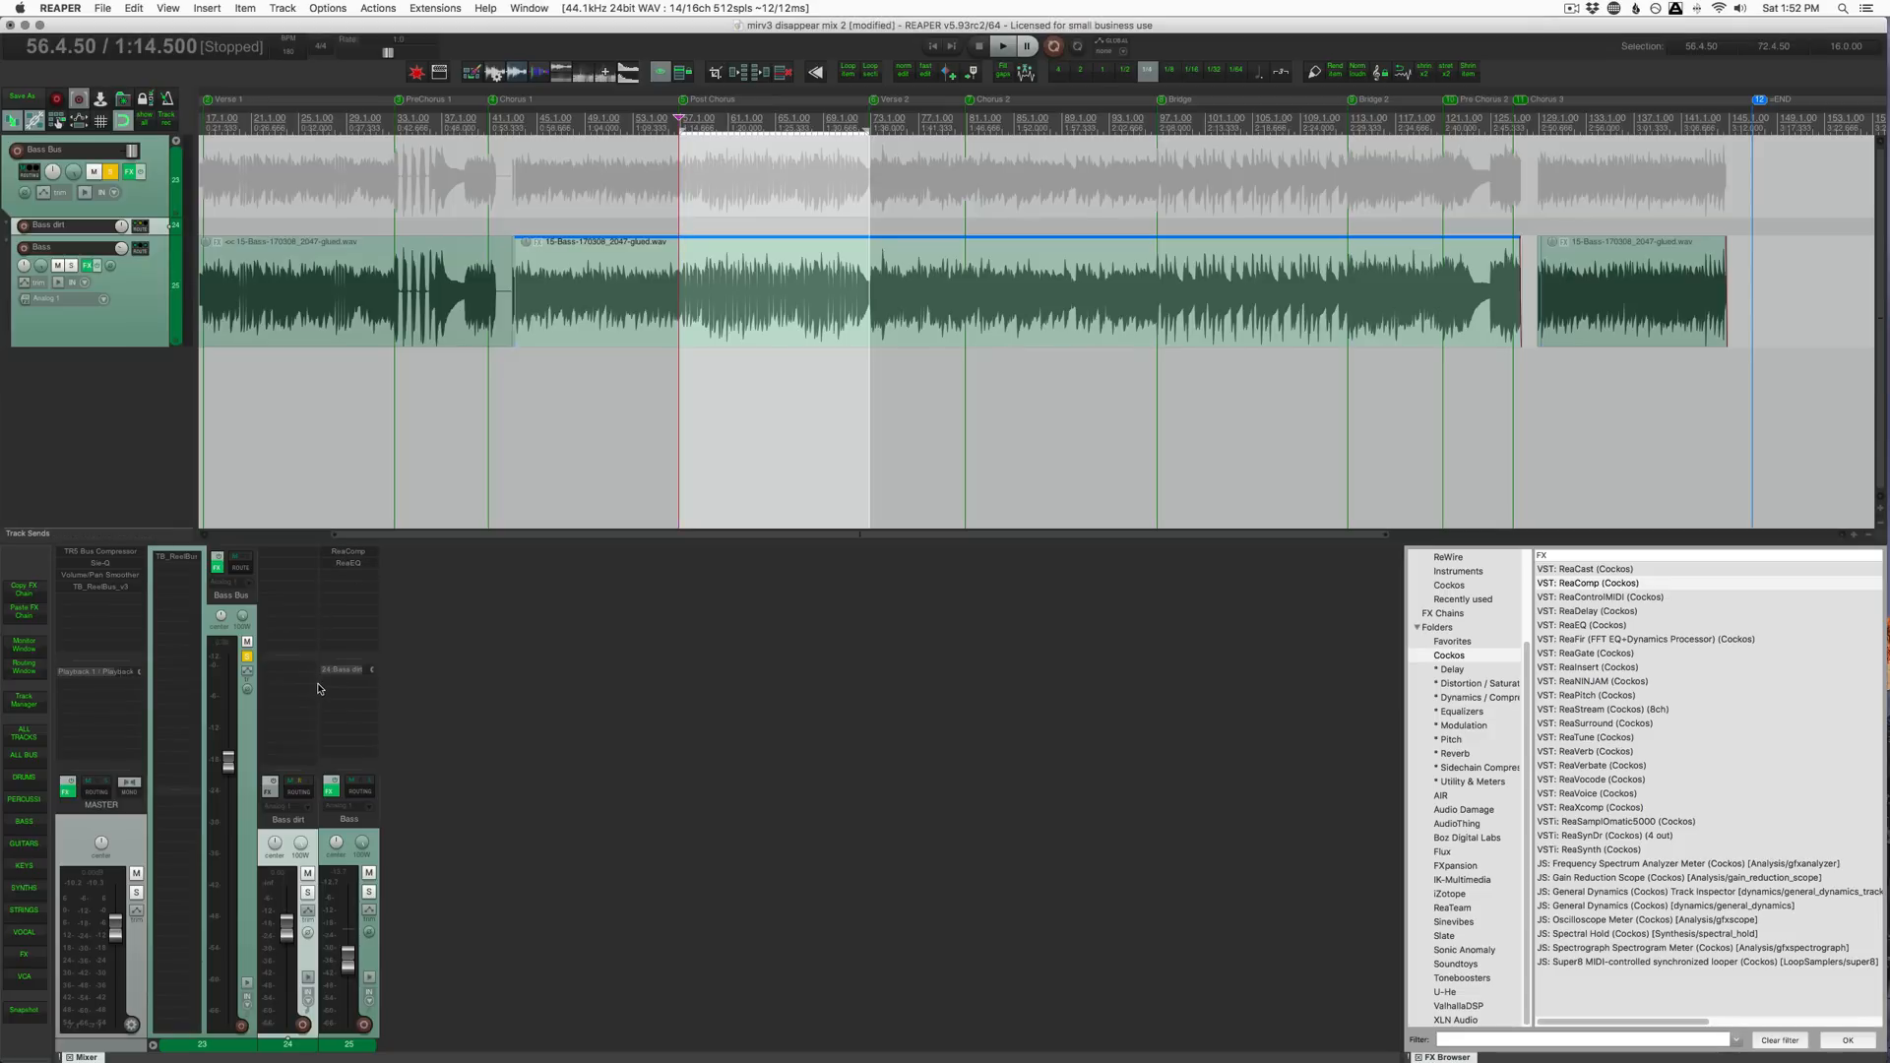
Add VST: TSE 808 from the Distortion/Saturation folder to the Bass dirt track.
{"action": "left_click", "coordinate": [1473, 684]}
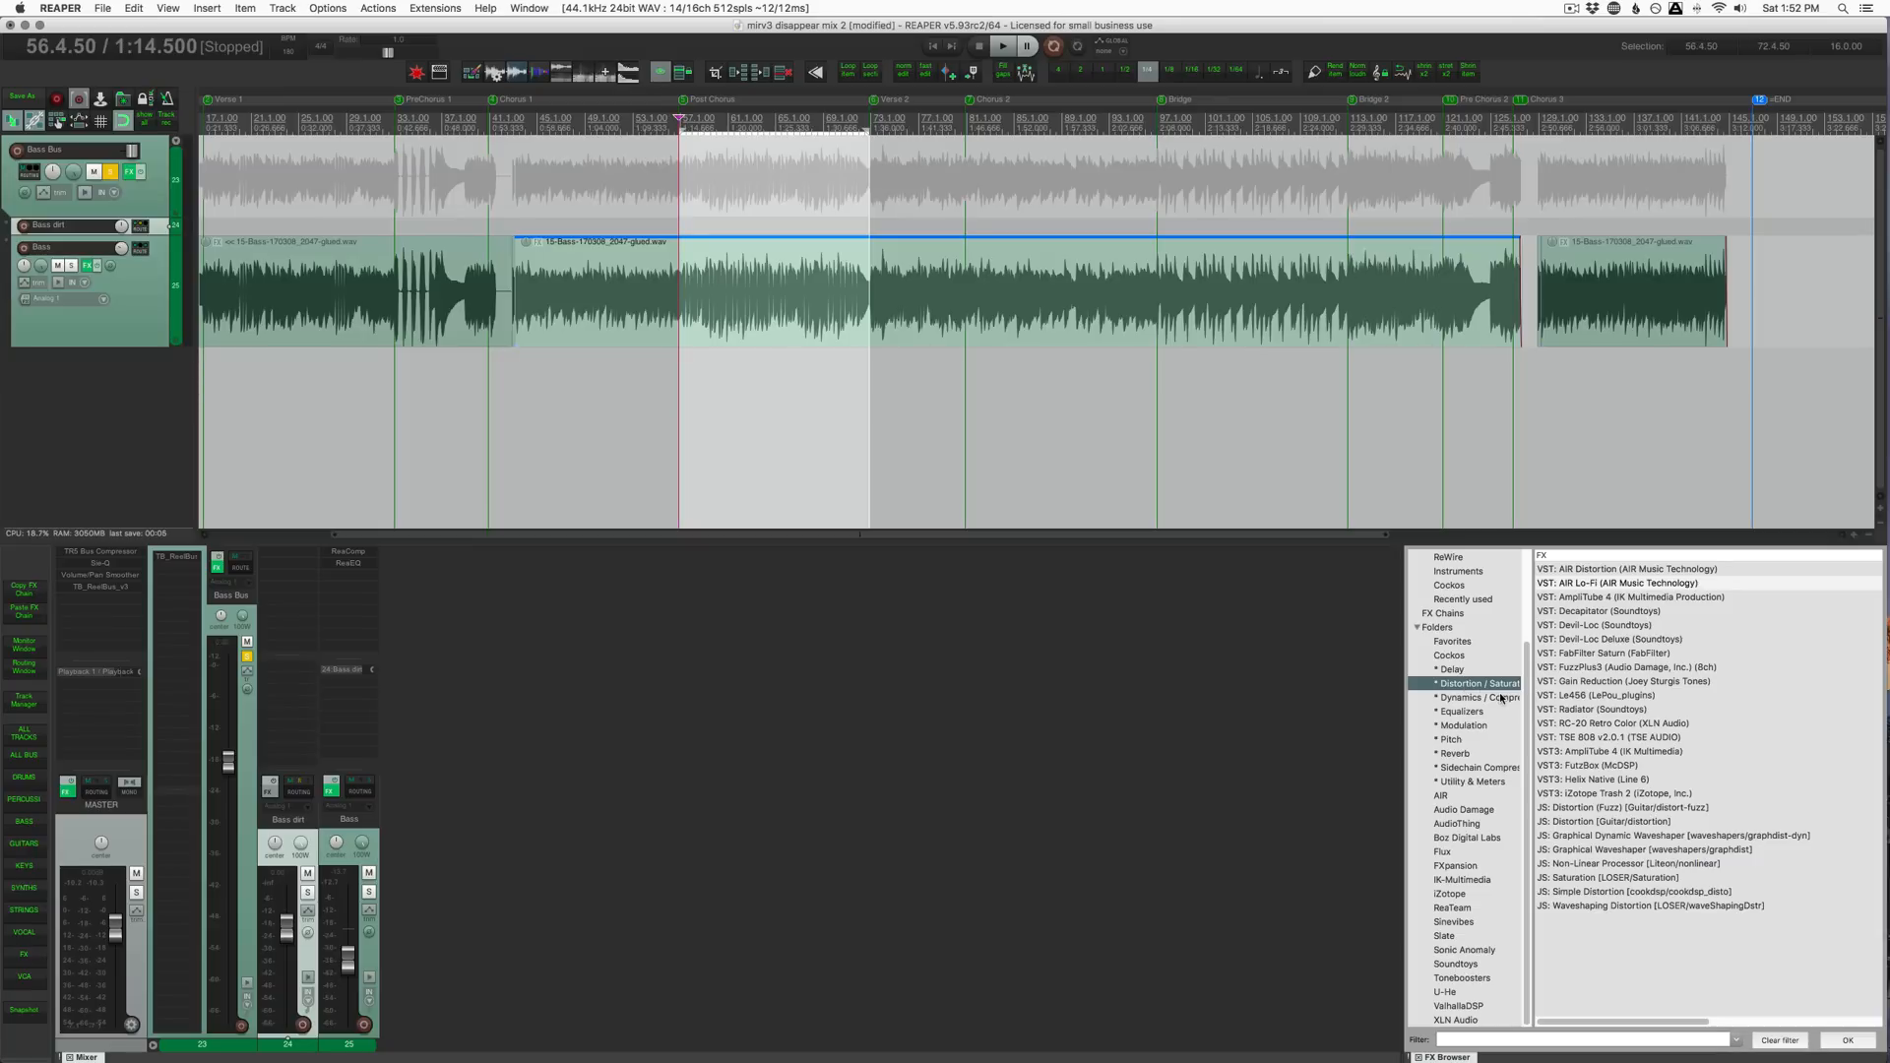
{"action": "left_click", "coordinate": [1615, 737]}
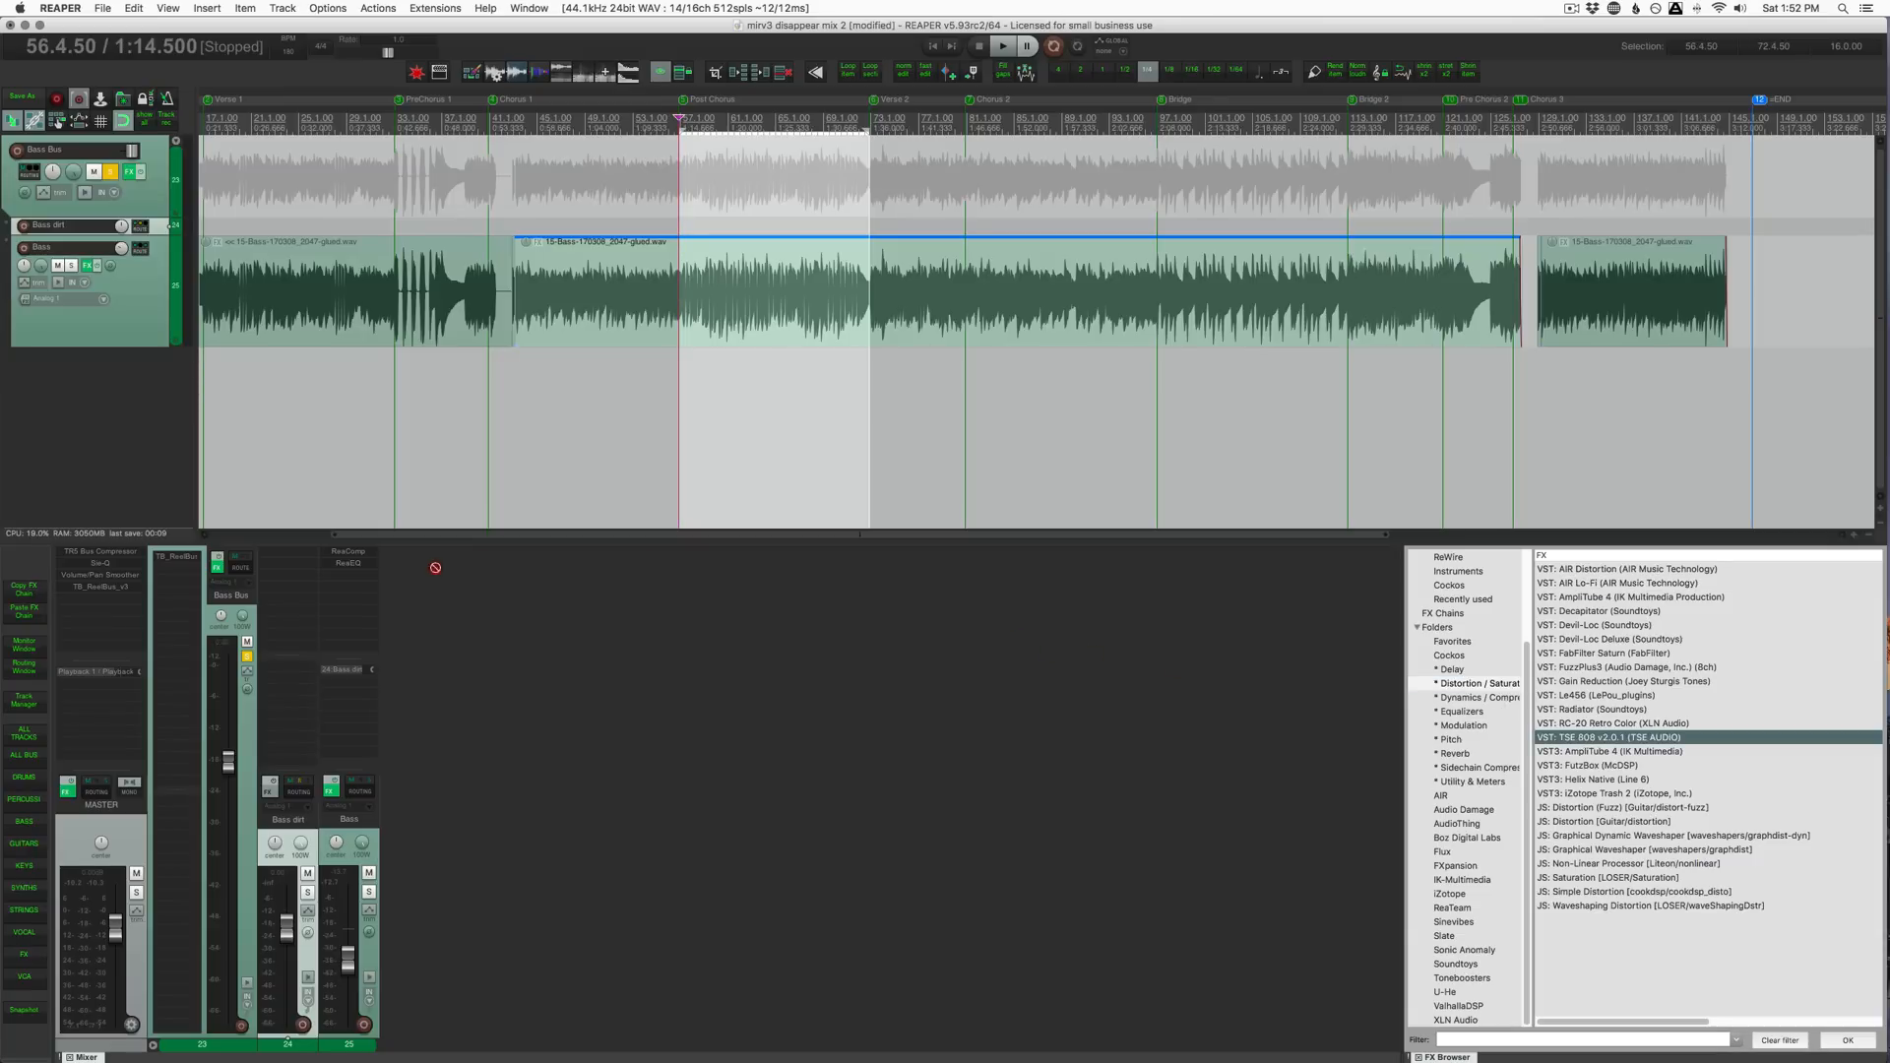
{"action": "double_click", "coordinate": [1621, 736]}
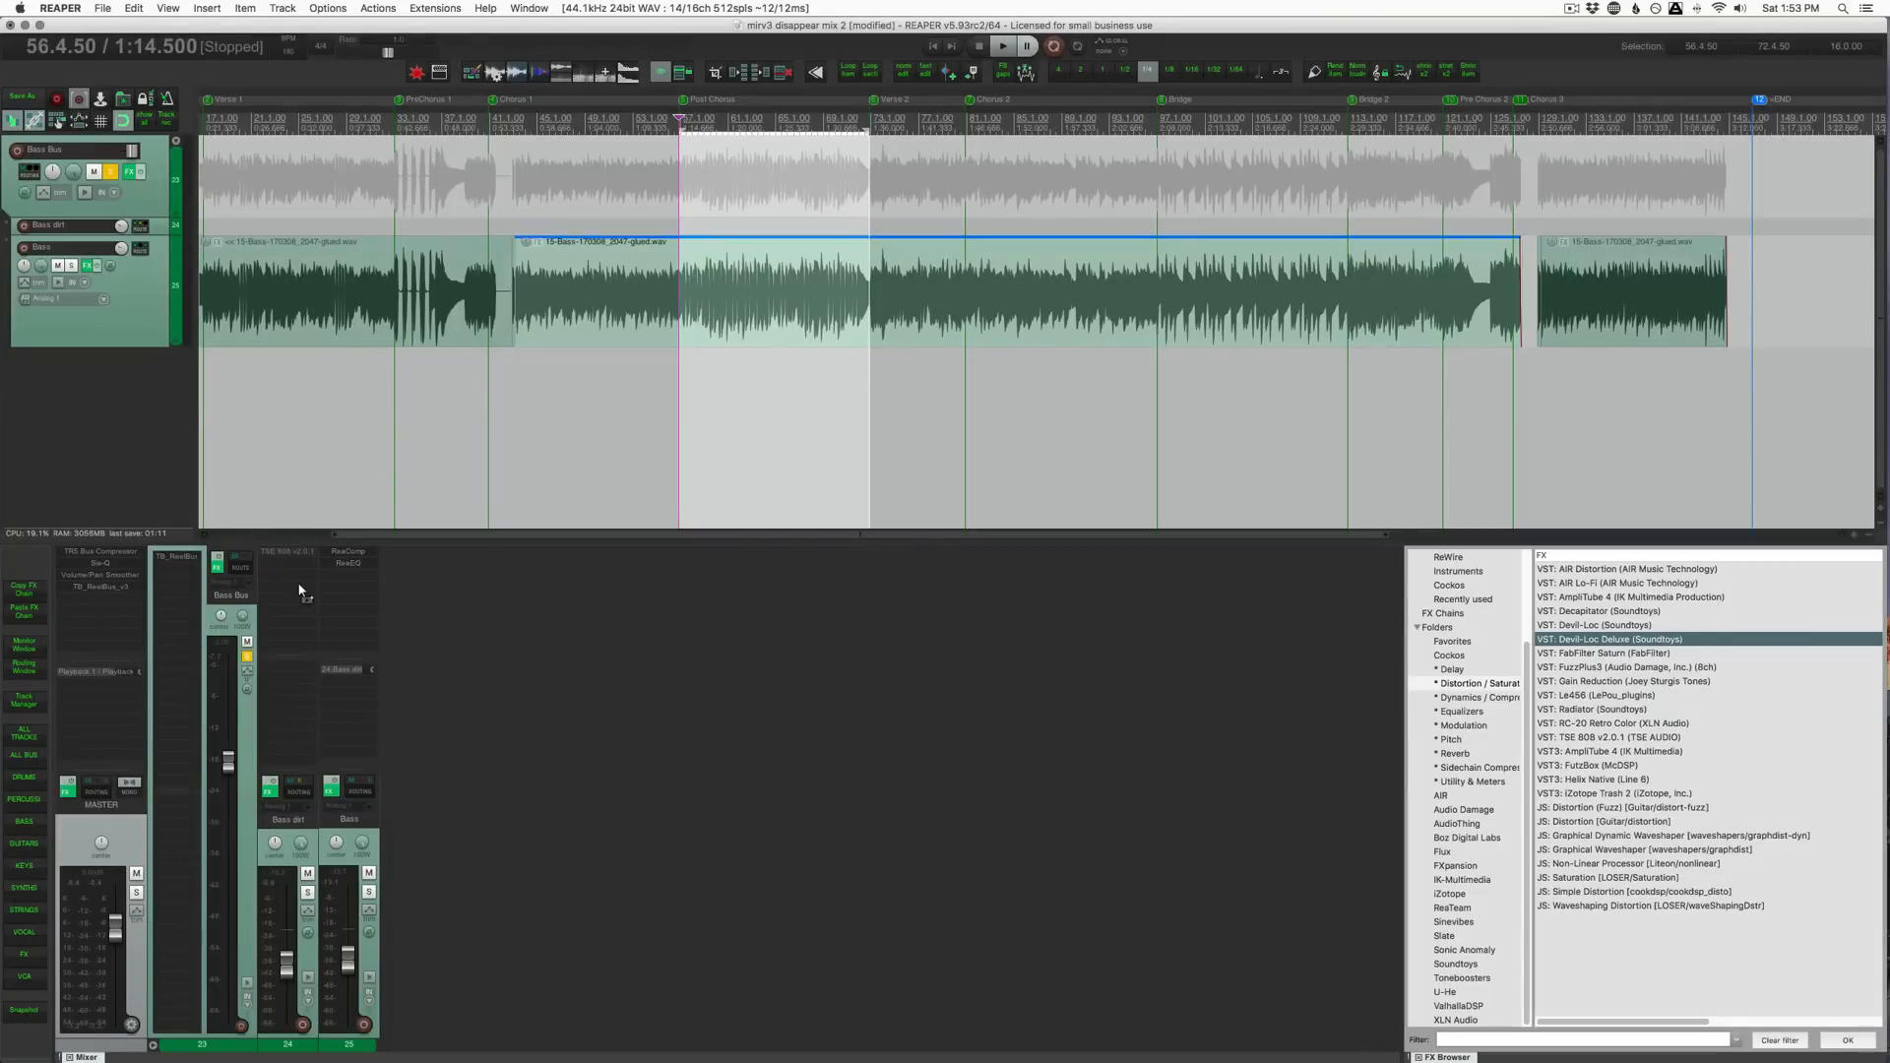
Add VST: Devil-Loc Deluxe to the Bass dirt chain after TSE 808.
{"action": "double_click", "coordinate": [1609, 638]}
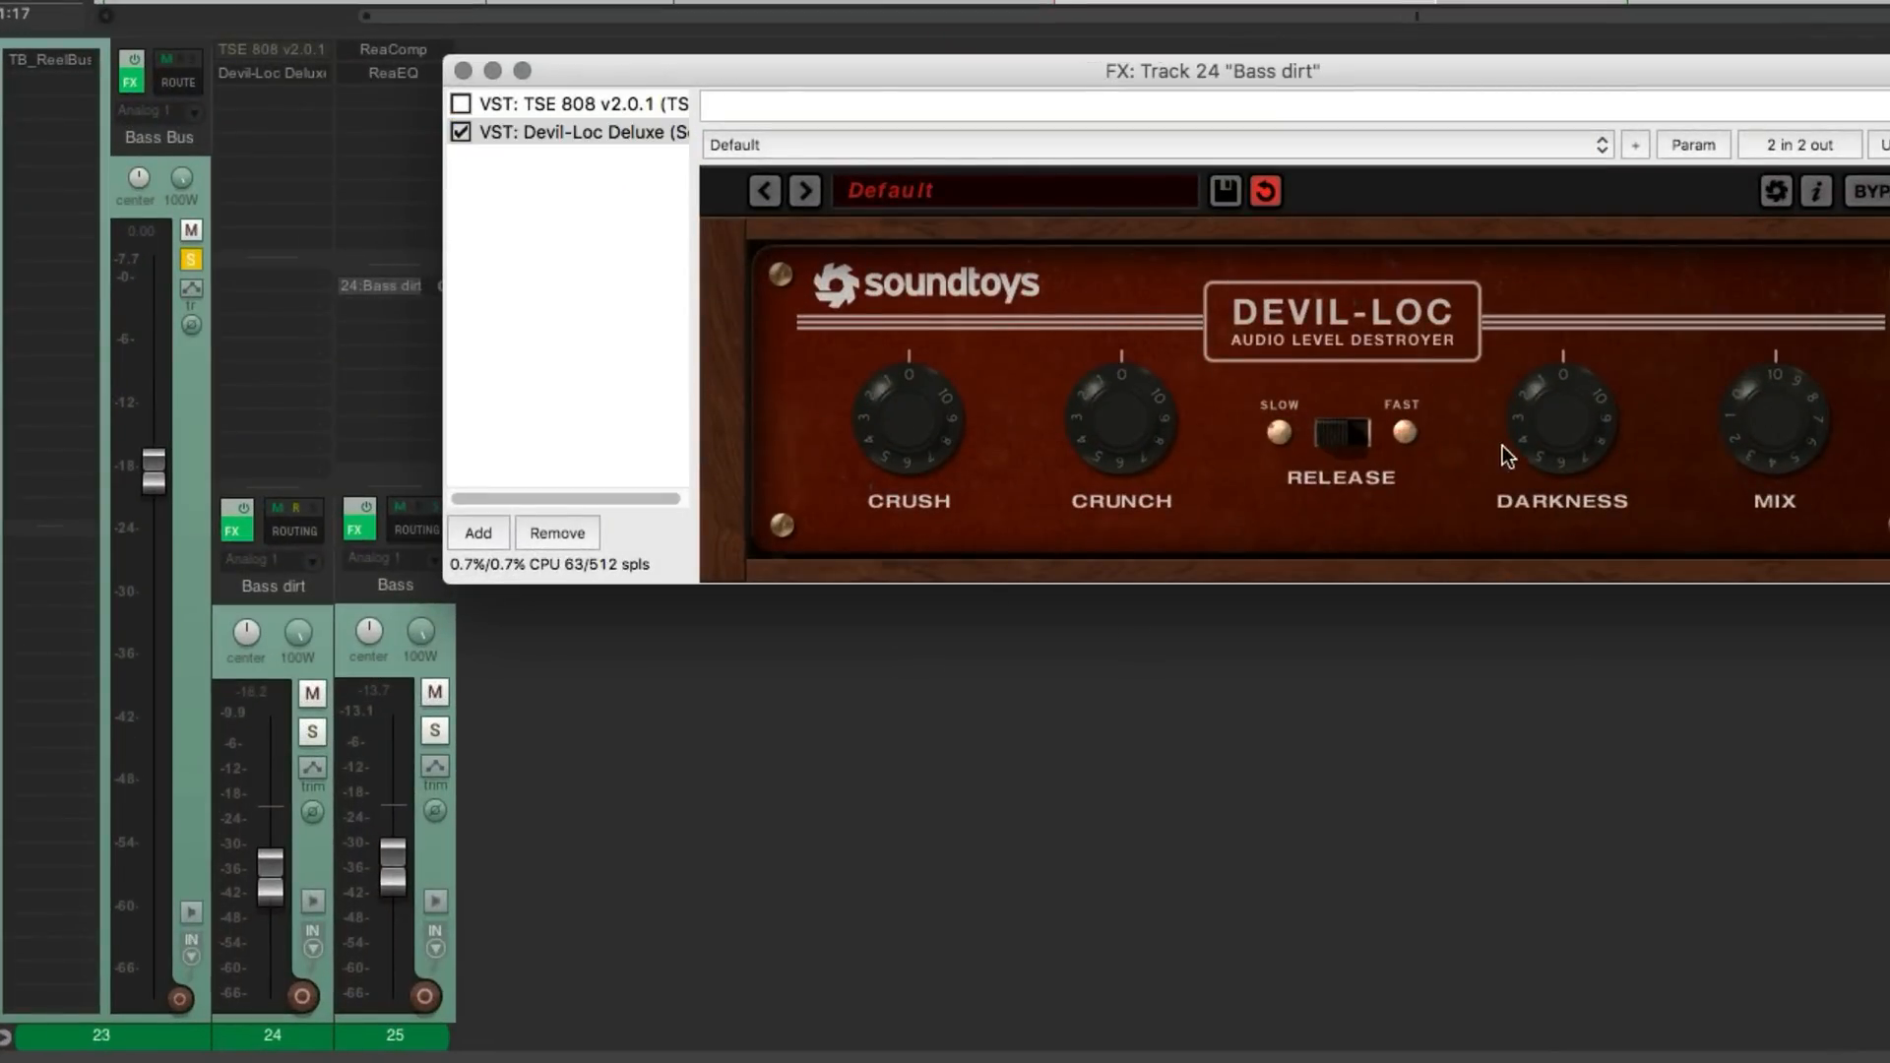
{"action": "mouse_move", "coordinate": [1260, 461]}
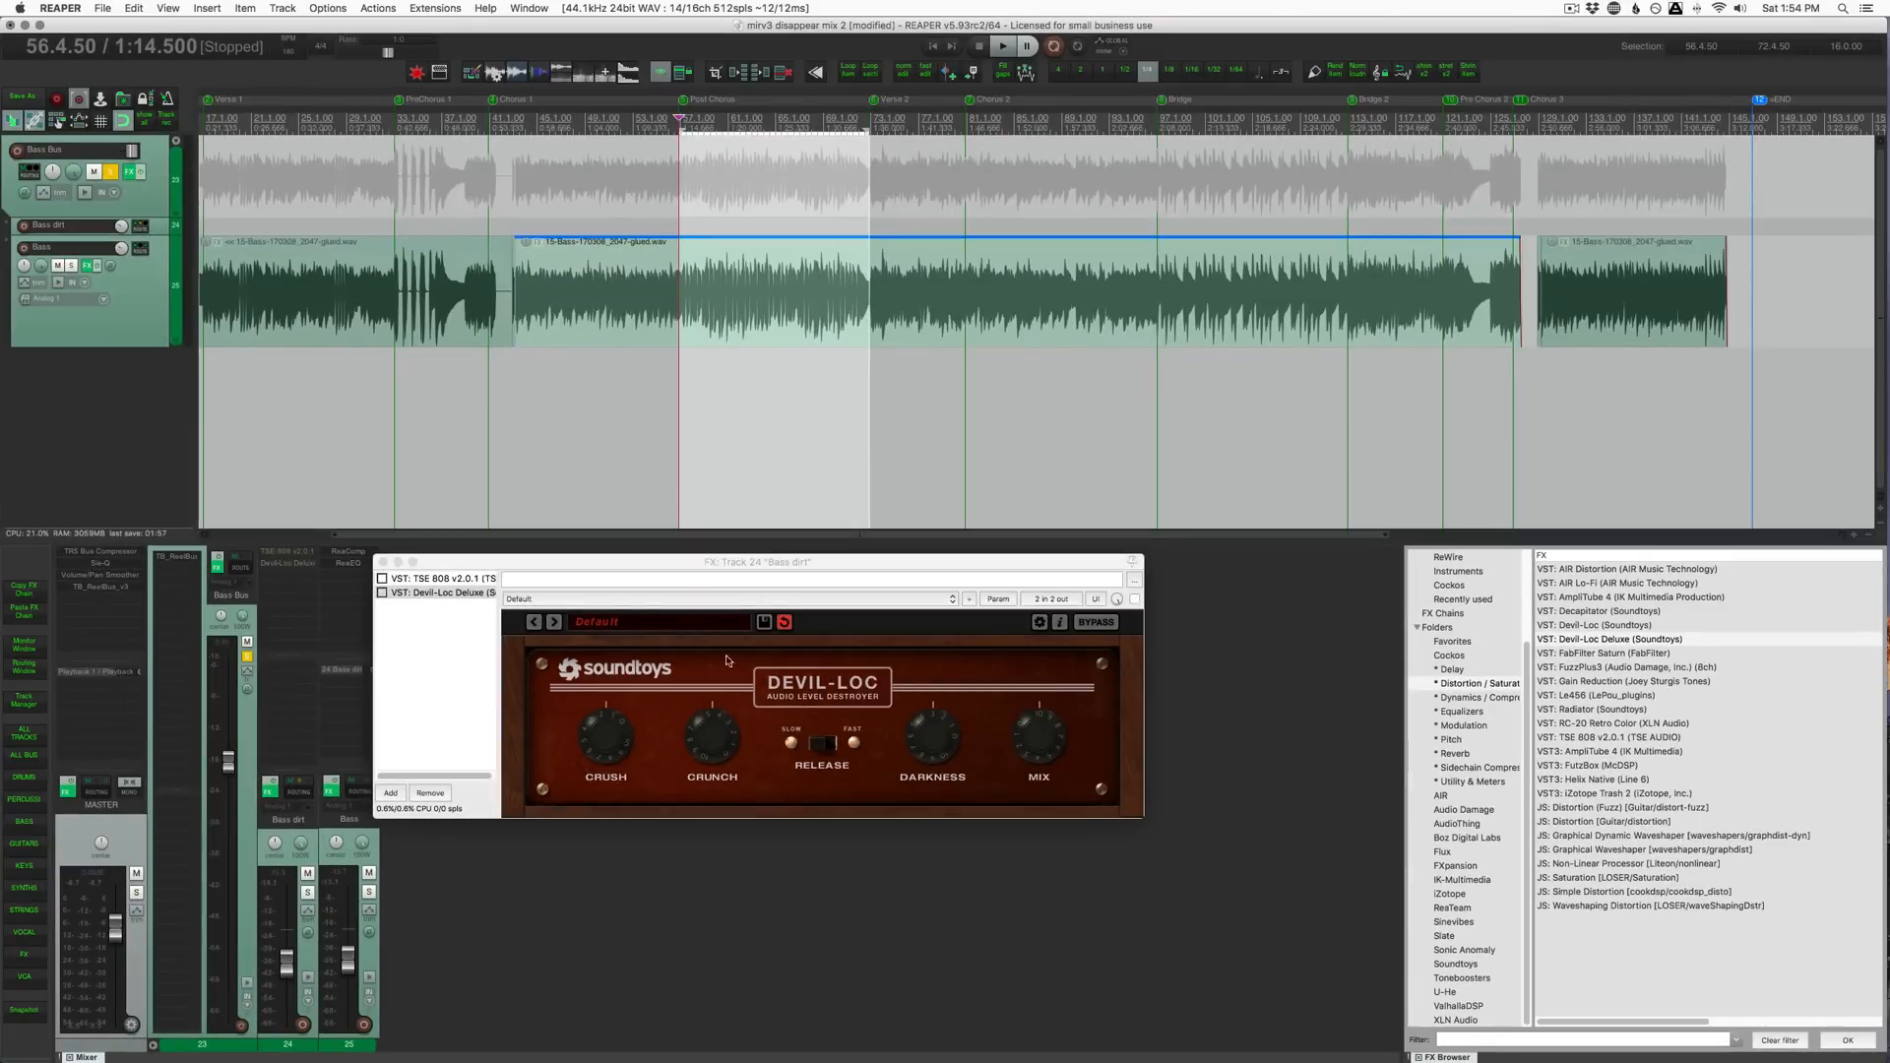
Add FuzzPlus3 to Bass dirt and A/B it against Devil-Loc Deluxe by toggling their bypass checkboxes.
{"action": "double_click", "coordinate": [1627, 668]}
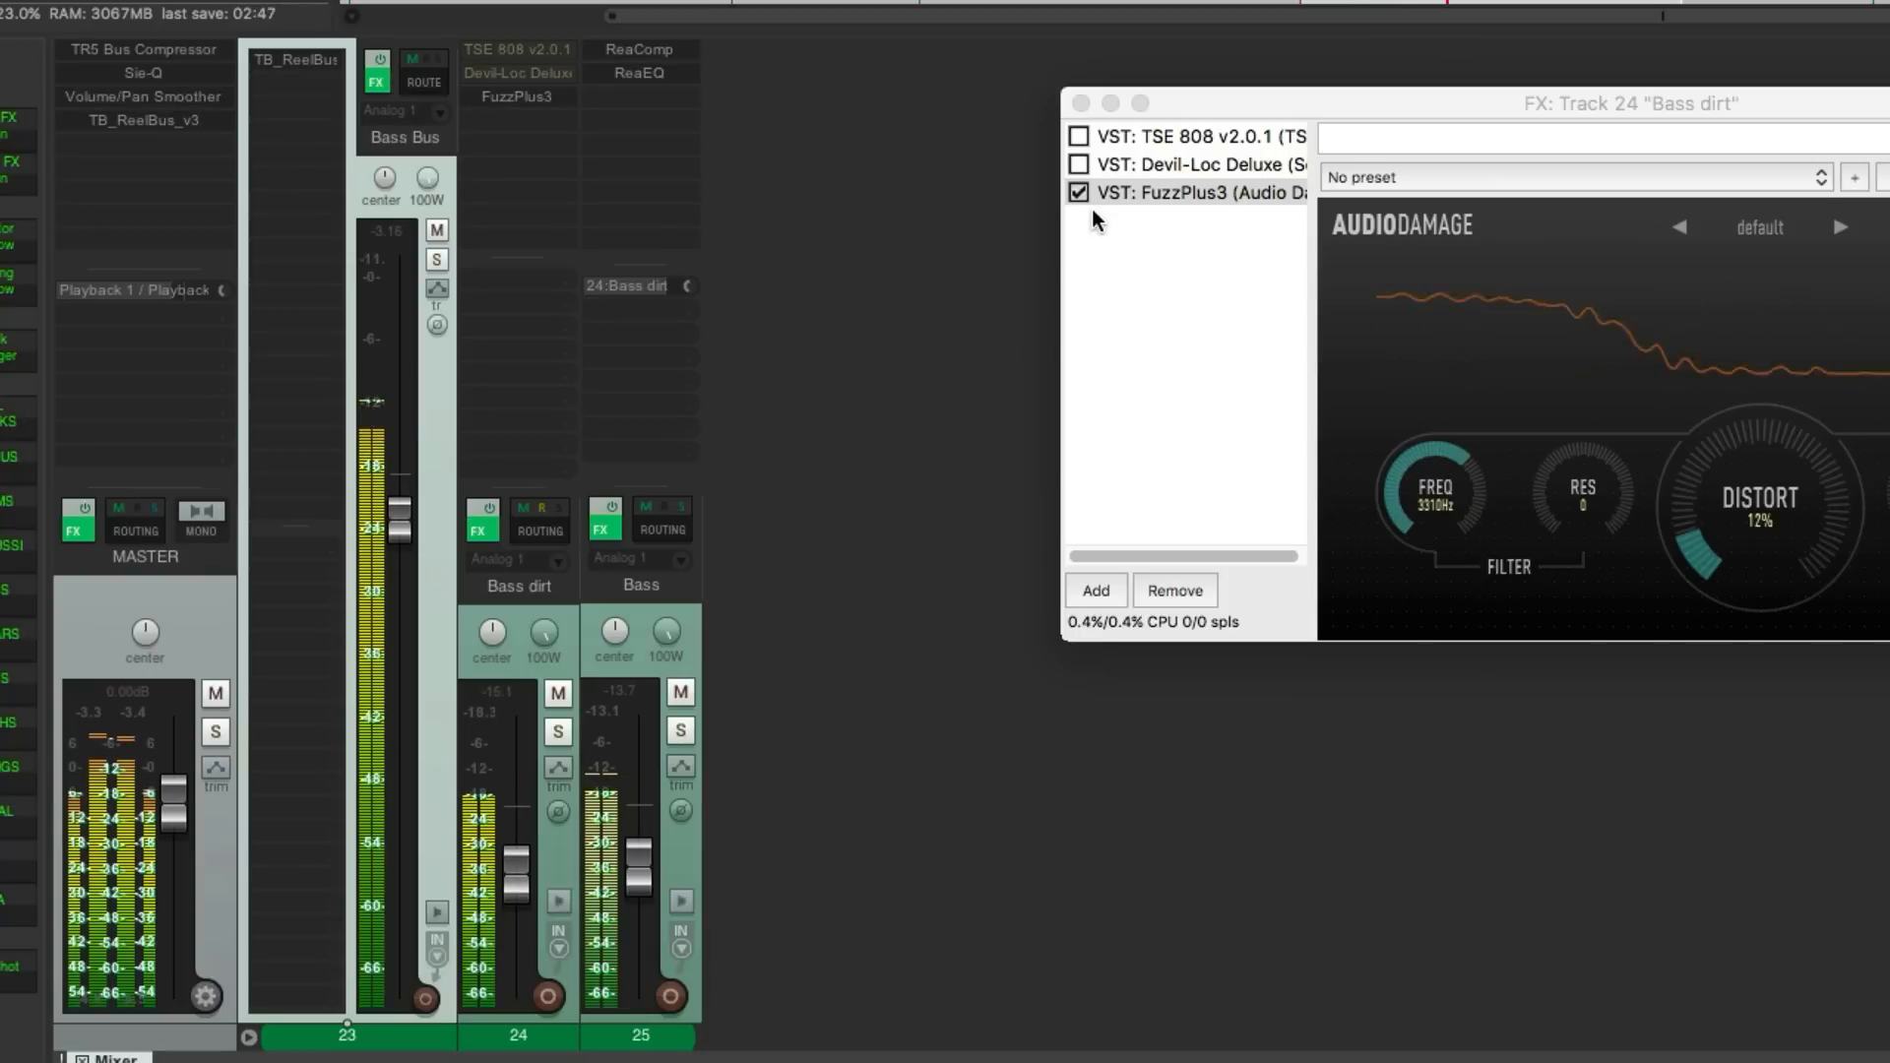
{"action": "left_click", "coordinate": [1077, 163]}
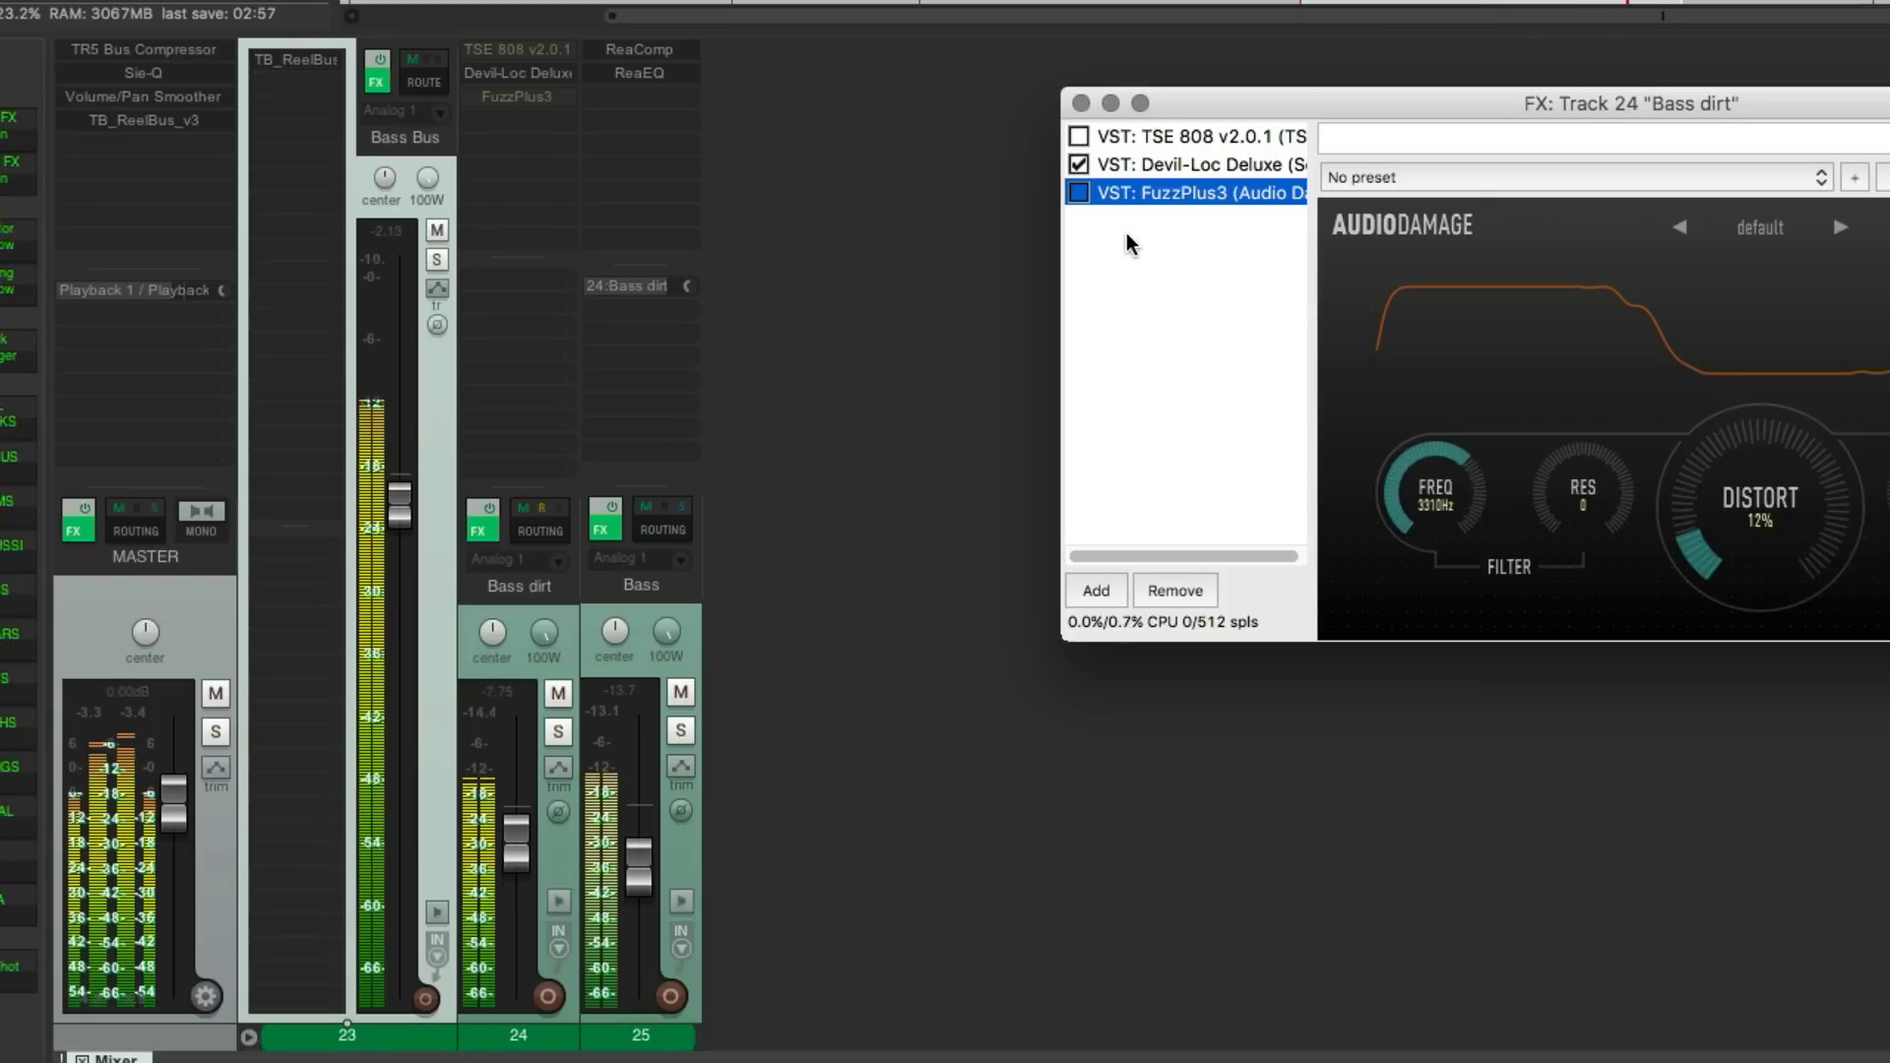
{"action": "left_click", "coordinate": [1079, 136]}
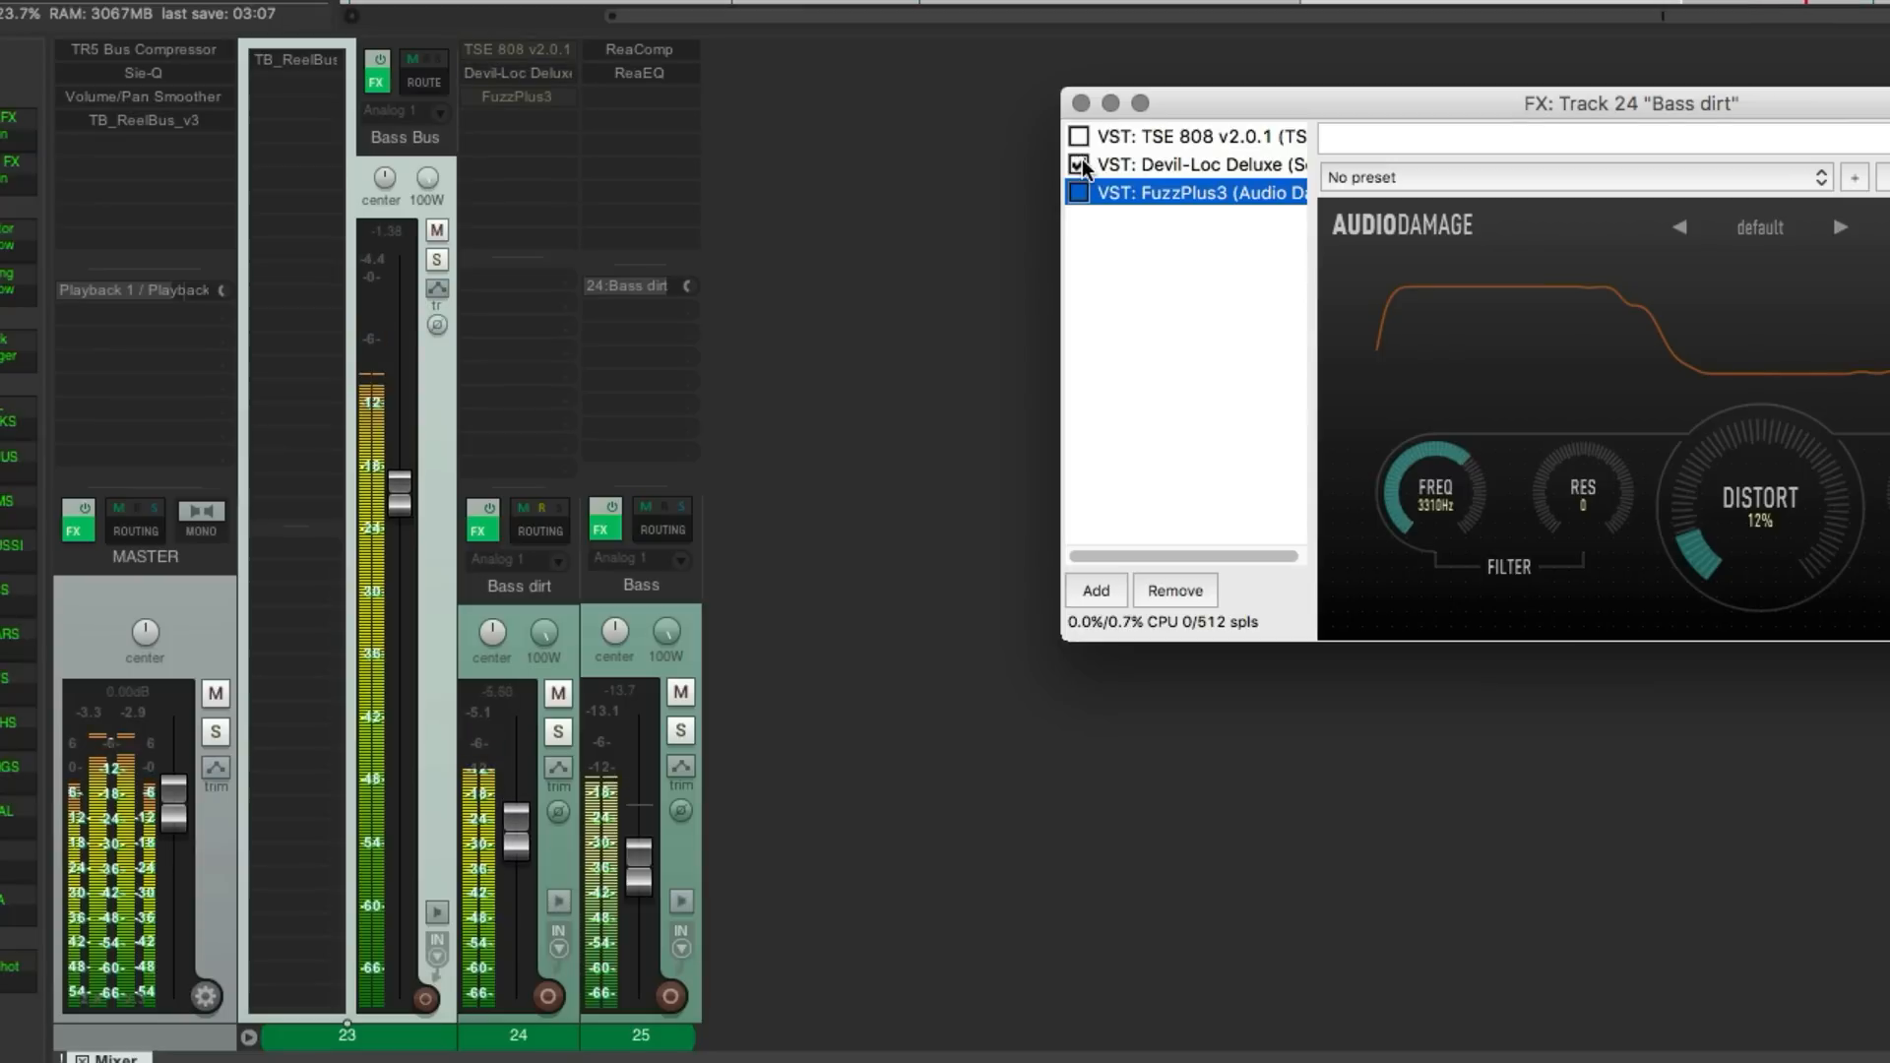
{"action": "left_click", "coordinate": [1081, 165]}
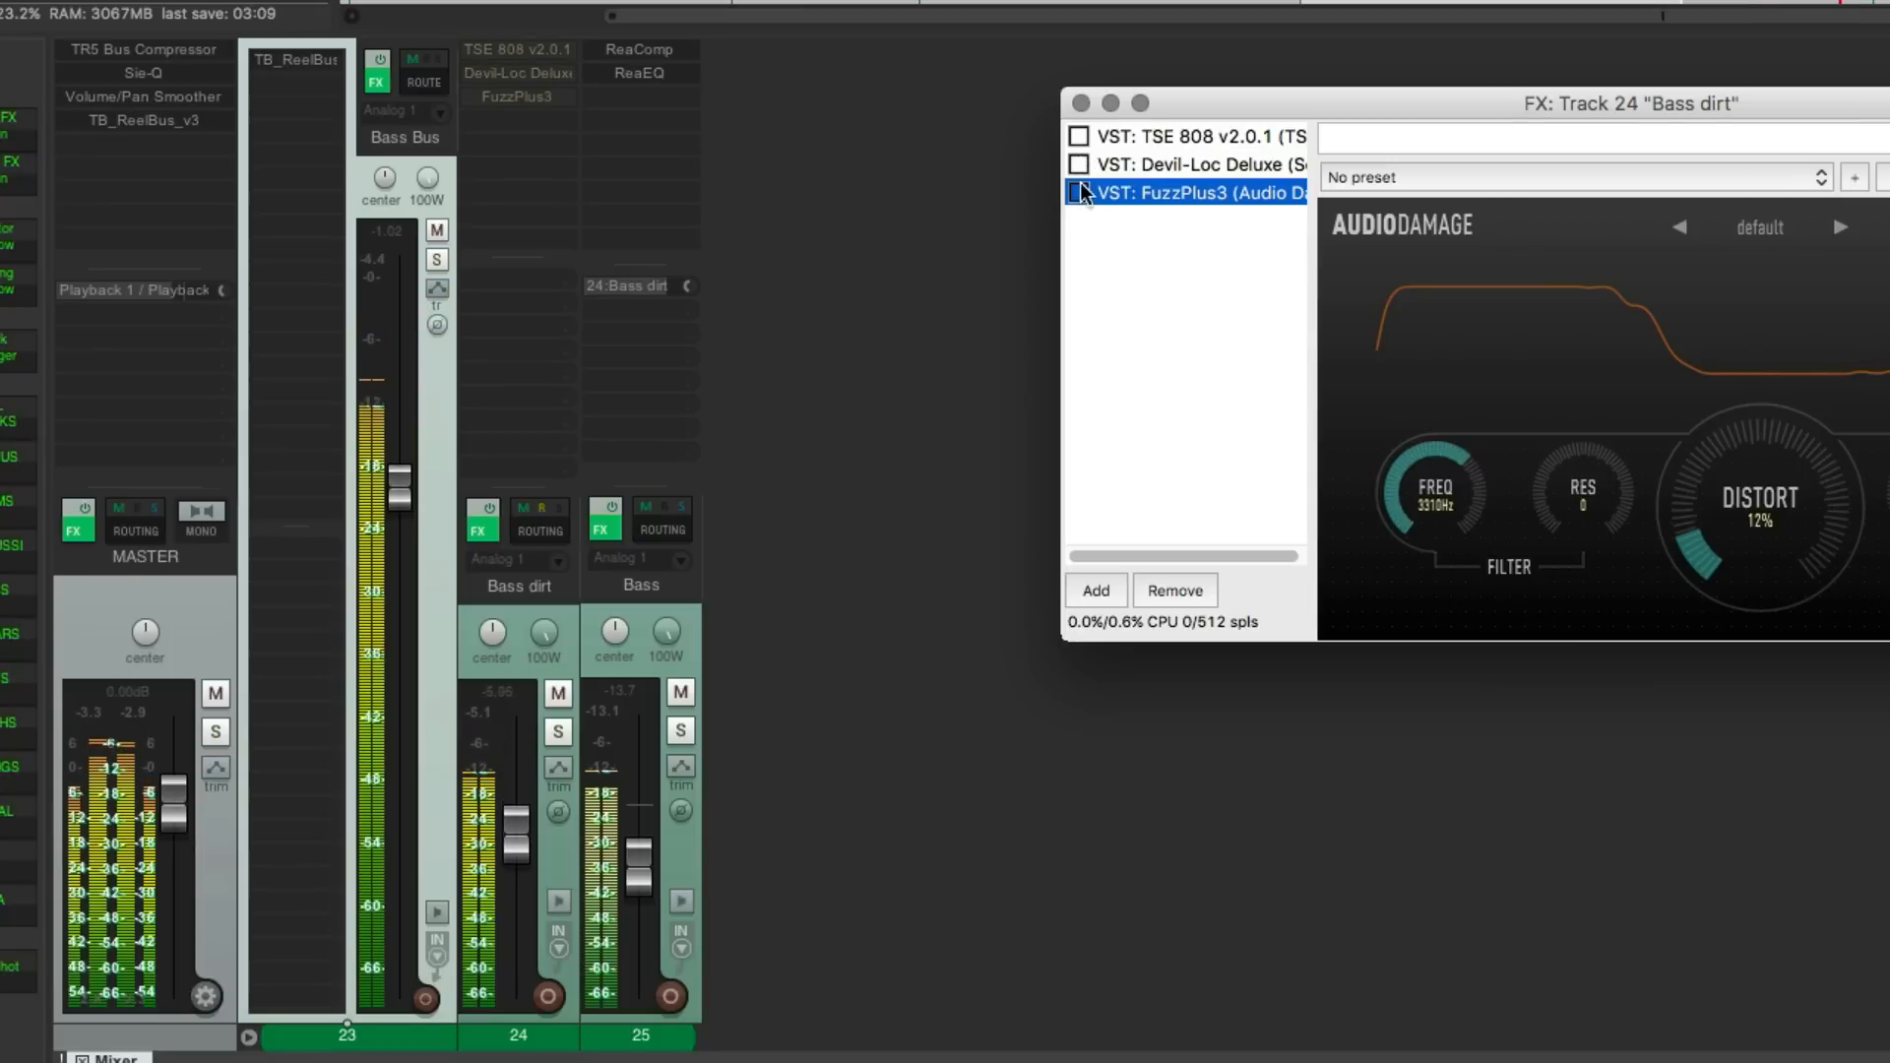
{"action": "left_click", "coordinate": [1077, 191]}
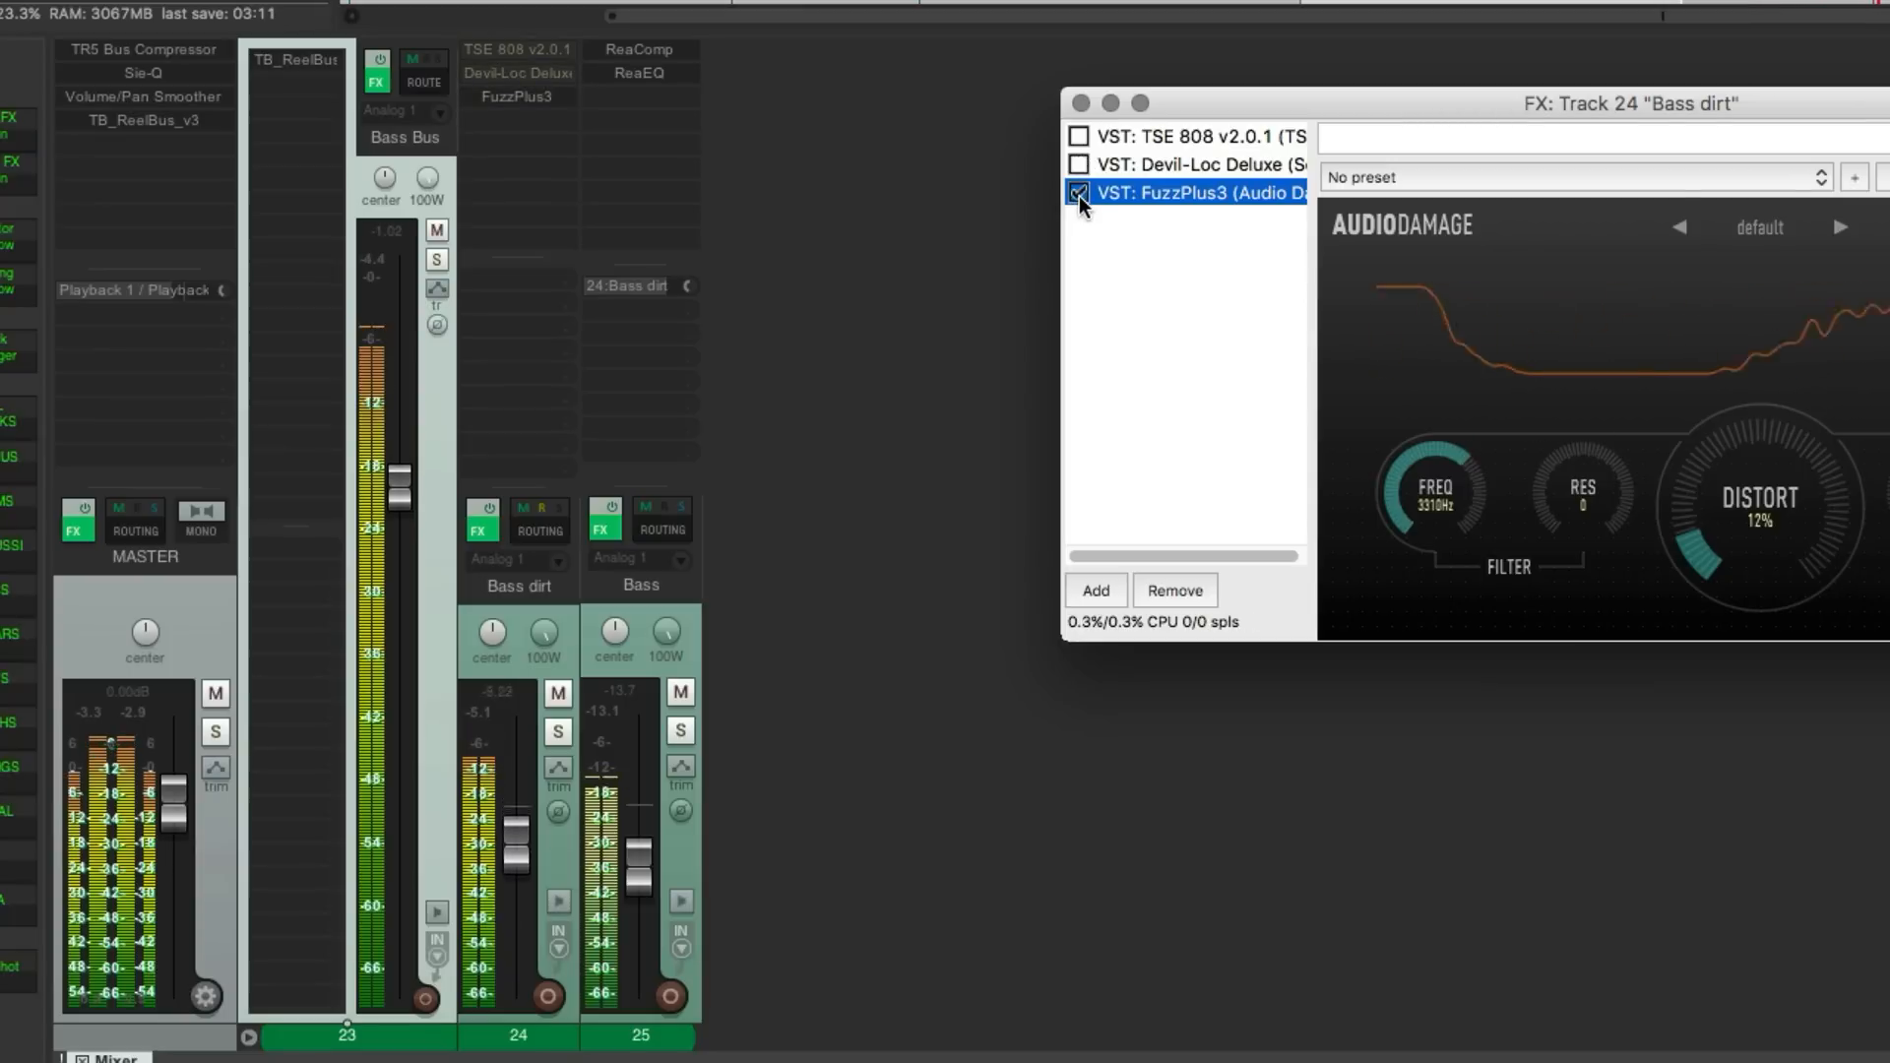
{"action": "left_click", "coordinate": [1077, 164]}
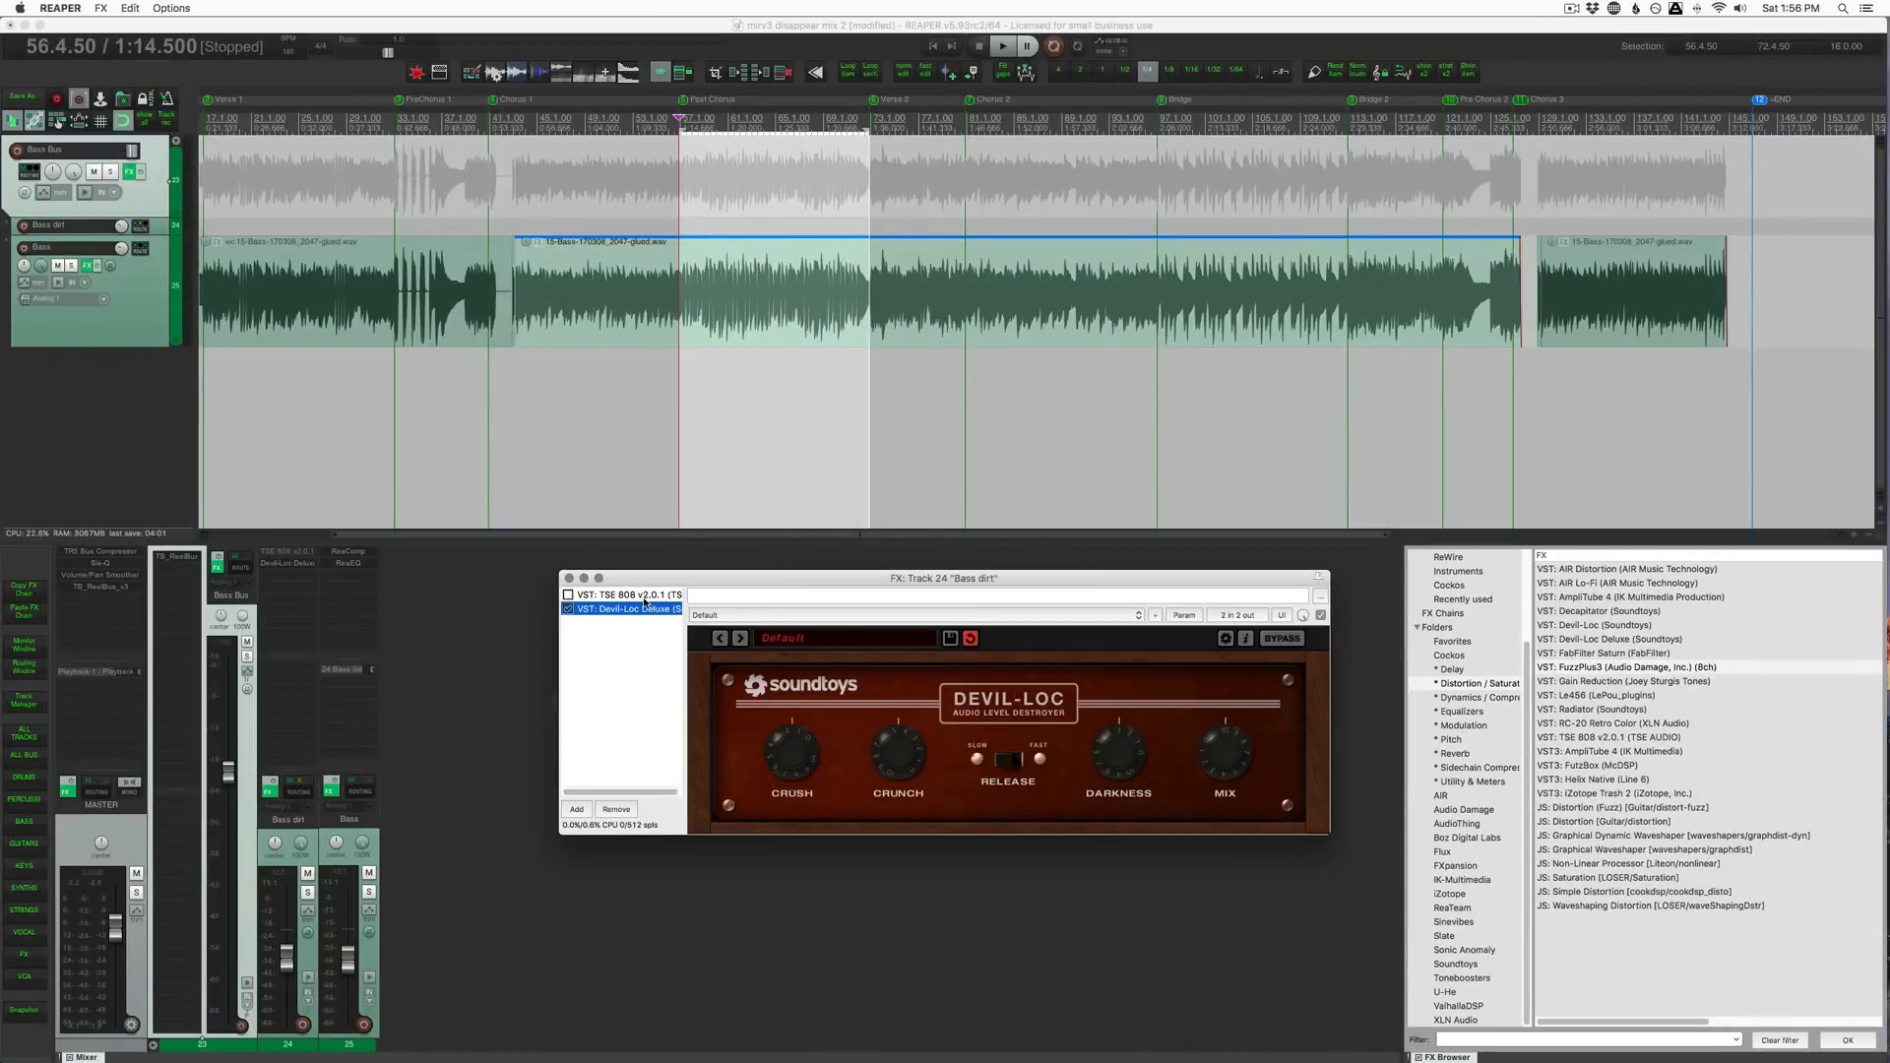
Close the Bass dirt FX chain, leaving TSE 808 and Devil-Loc Deluxe.
{"action": "left_click", "coordinate": [563, 577]}
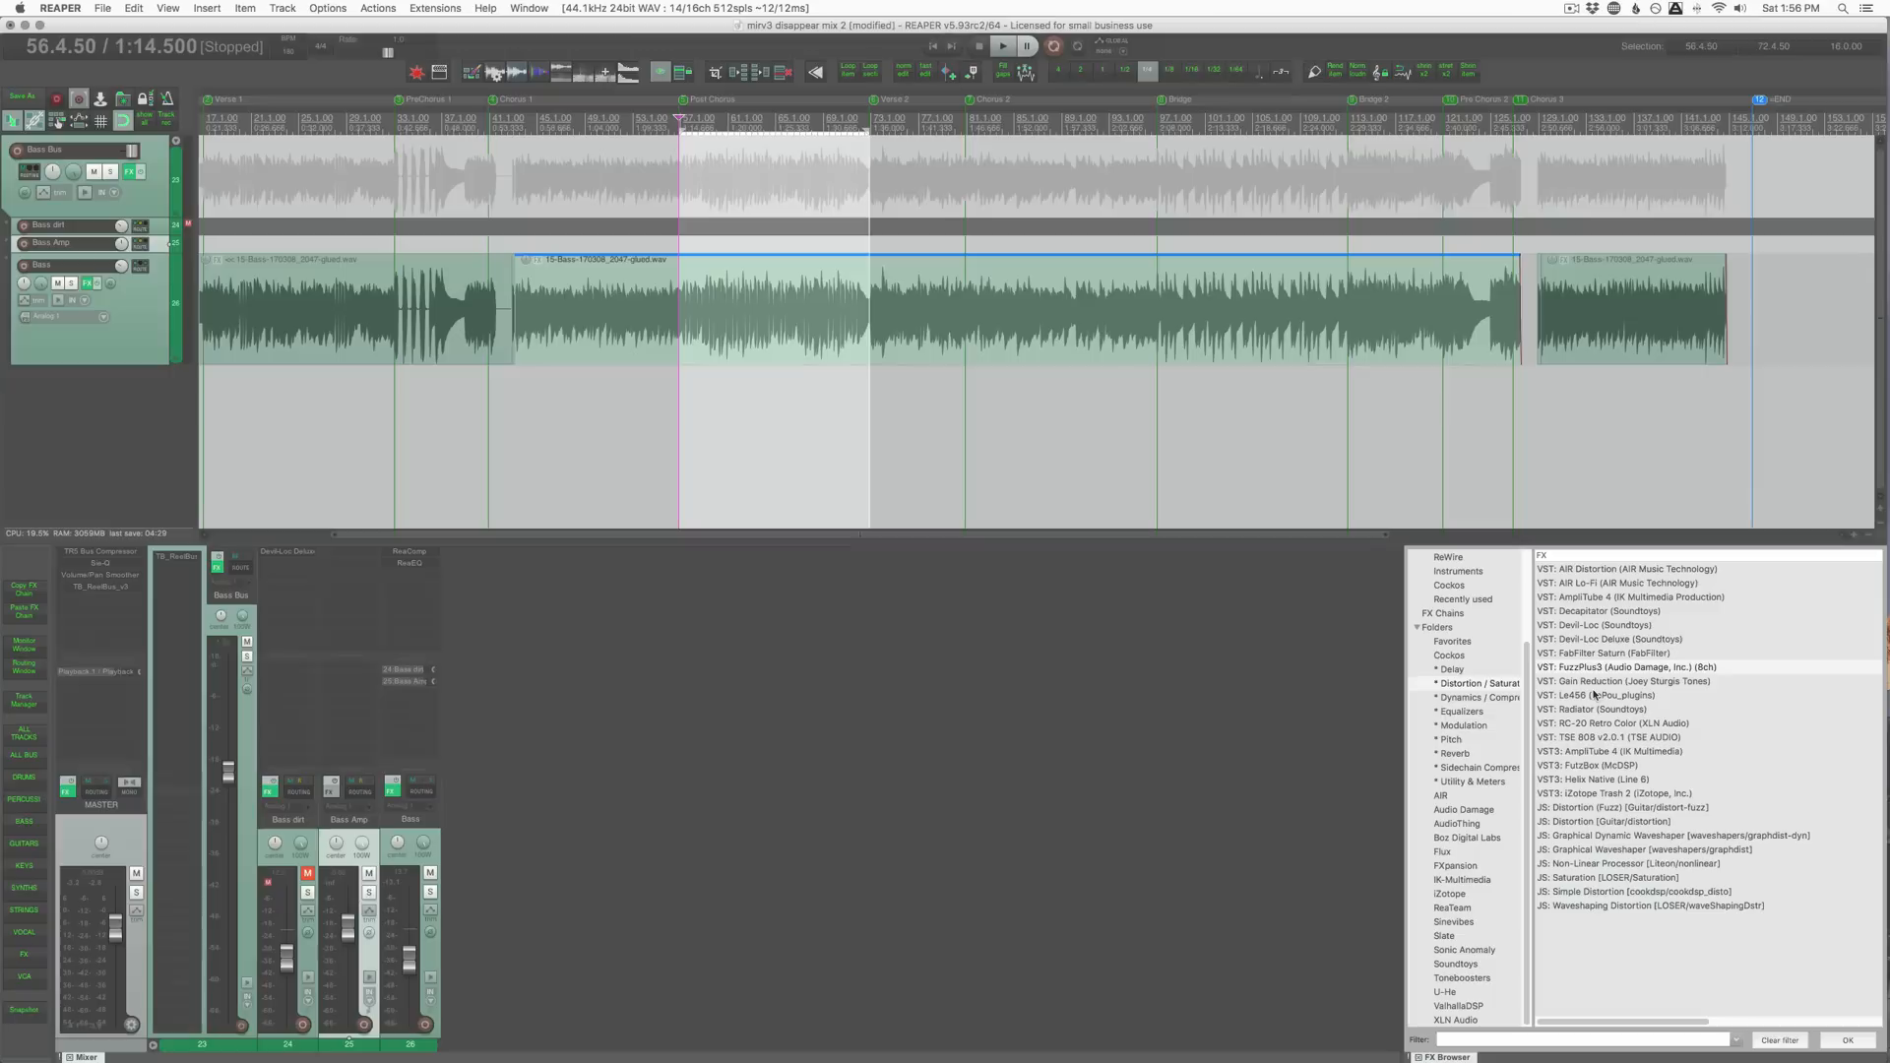
Choose the Ampeg SVT-CL head in AmpliTube 4 and move to the Cab A section.
{"action": "left_click", "coordinate": [1629, 596]}
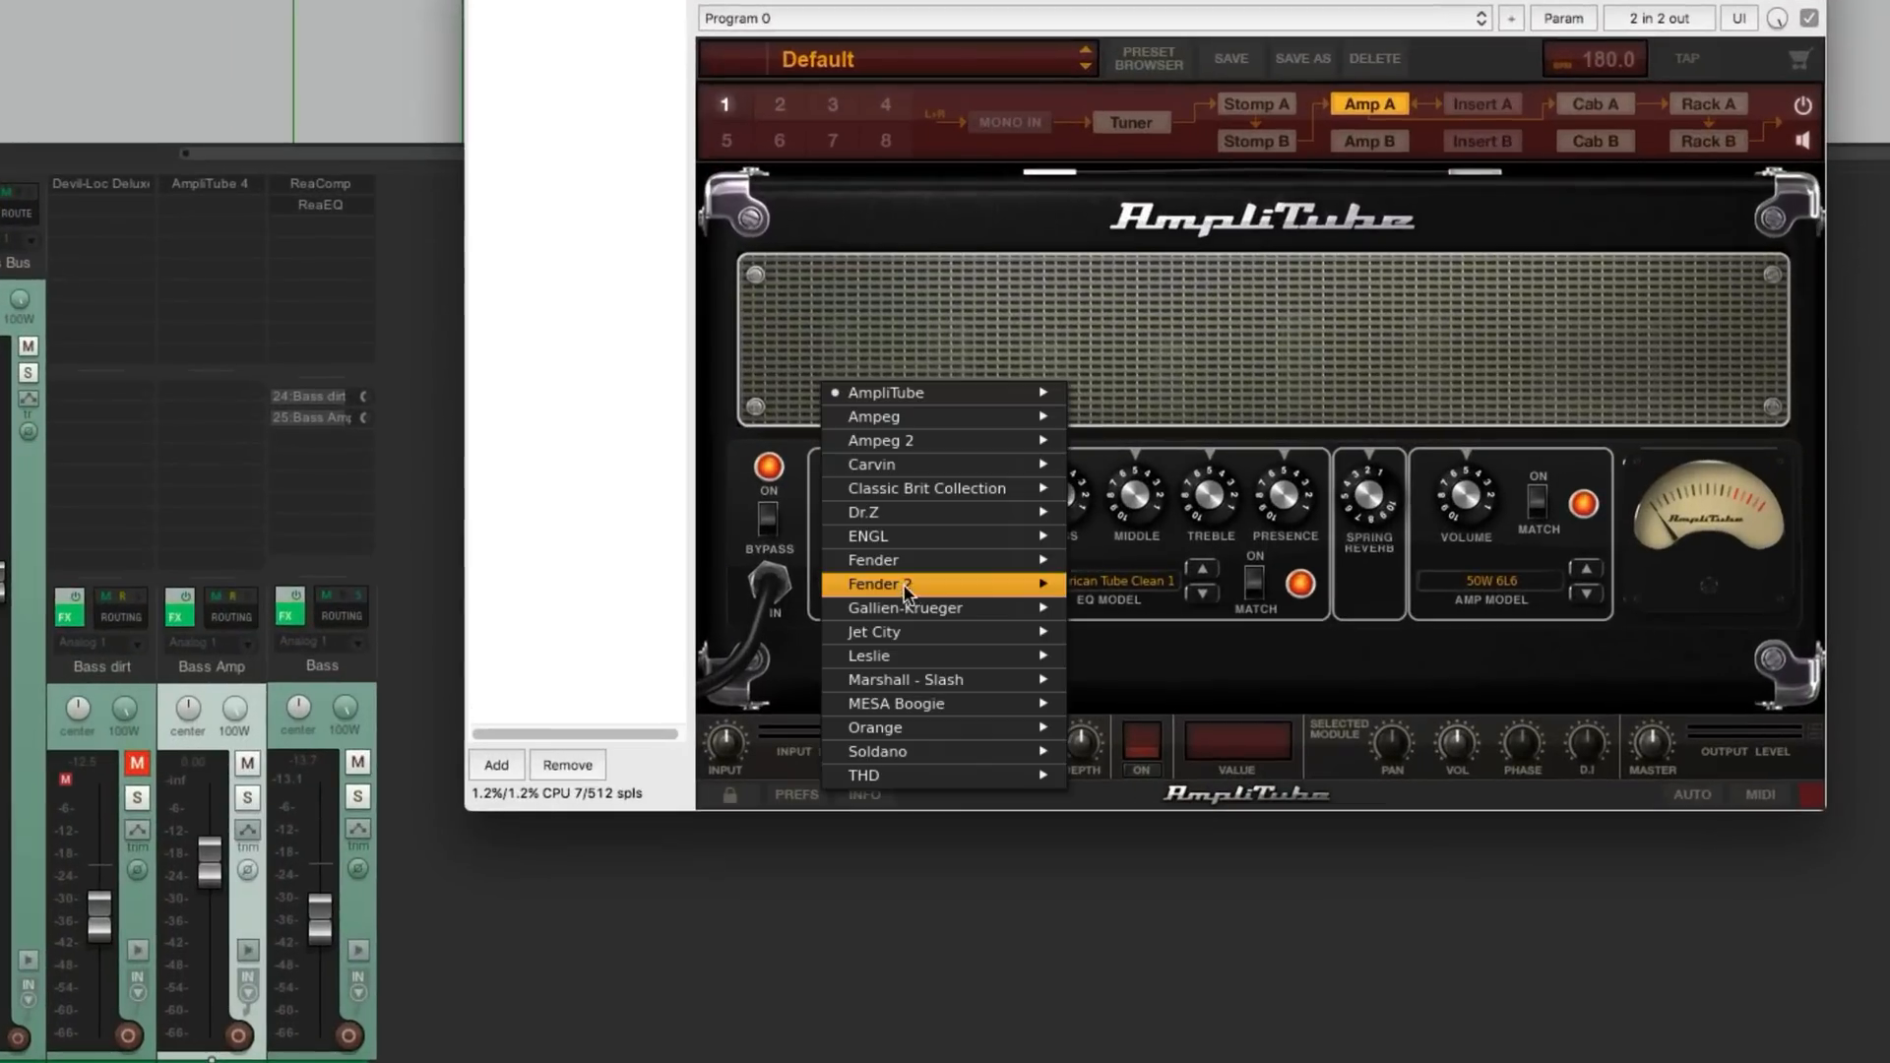
{"action": "mouse_move", "coordinate": [932, 416]}
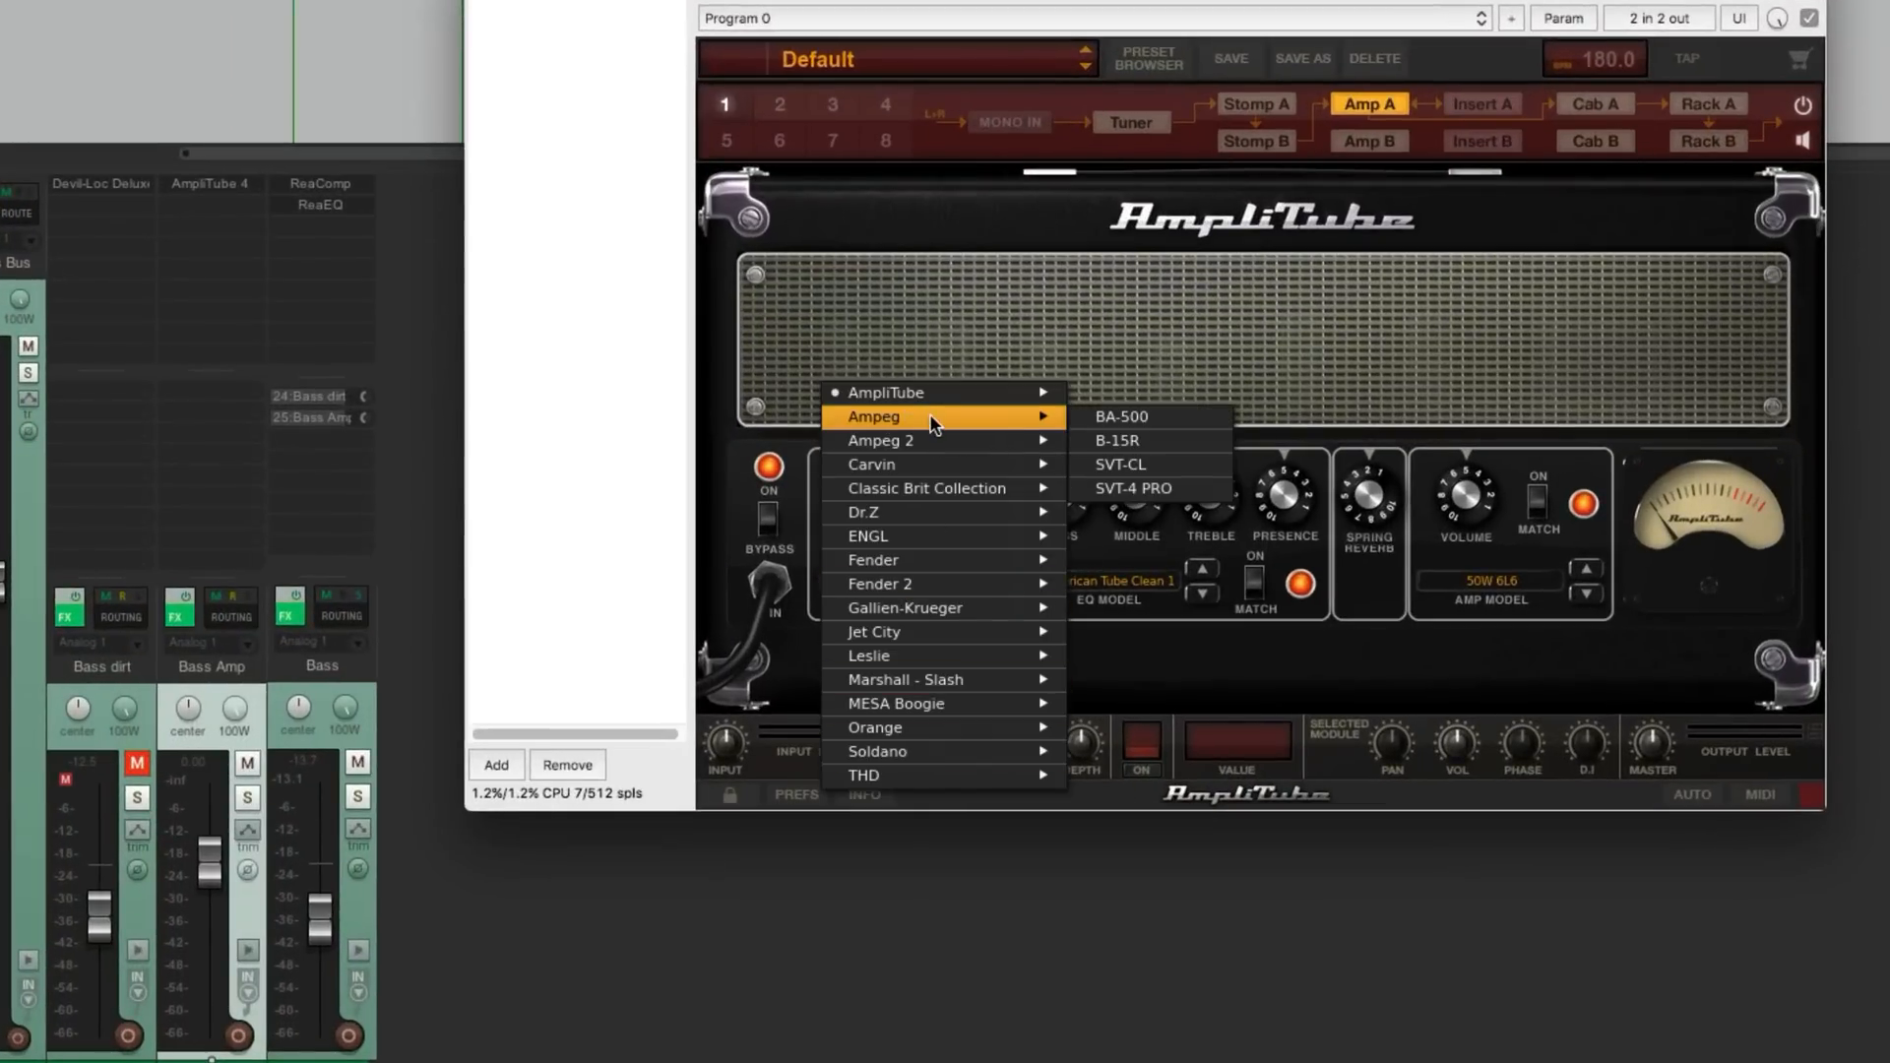
{"action": "mouse_move", "coordinate": [1121, 465]}
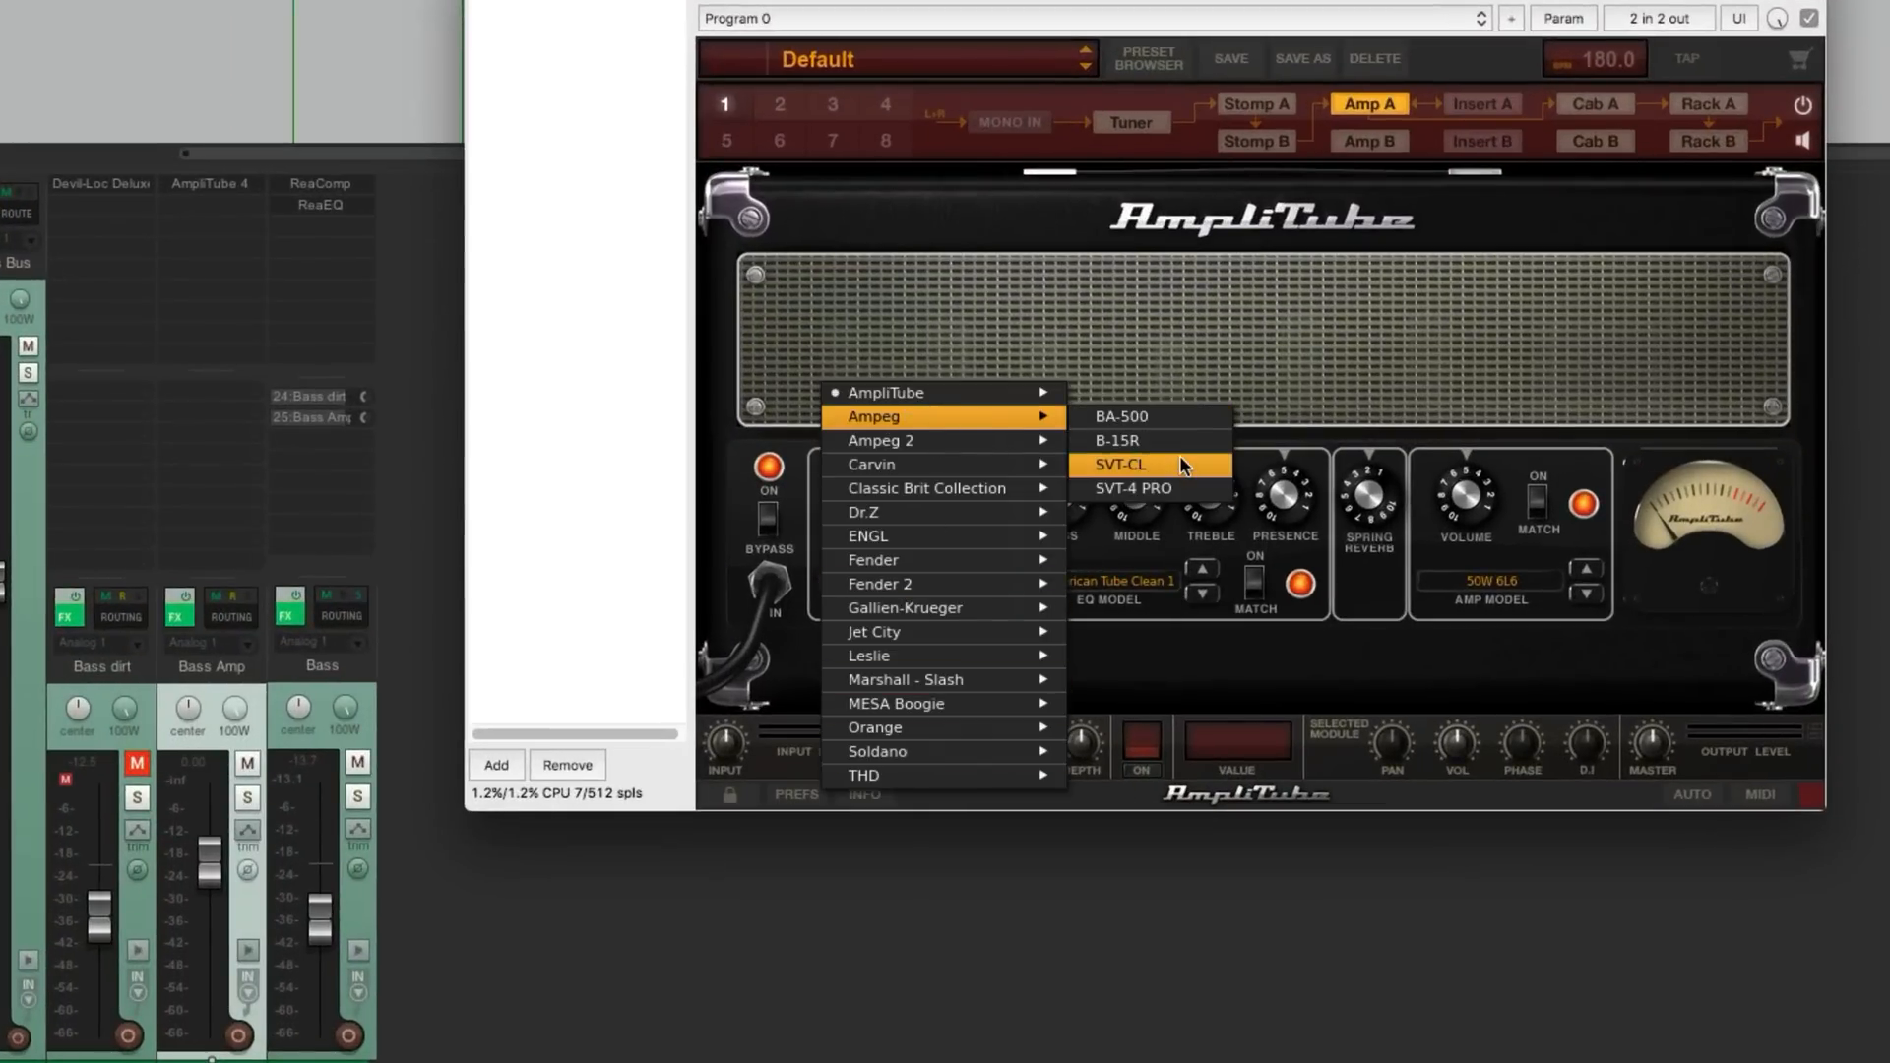
{"action": "left_click", "coordinate": [1120, 465]}
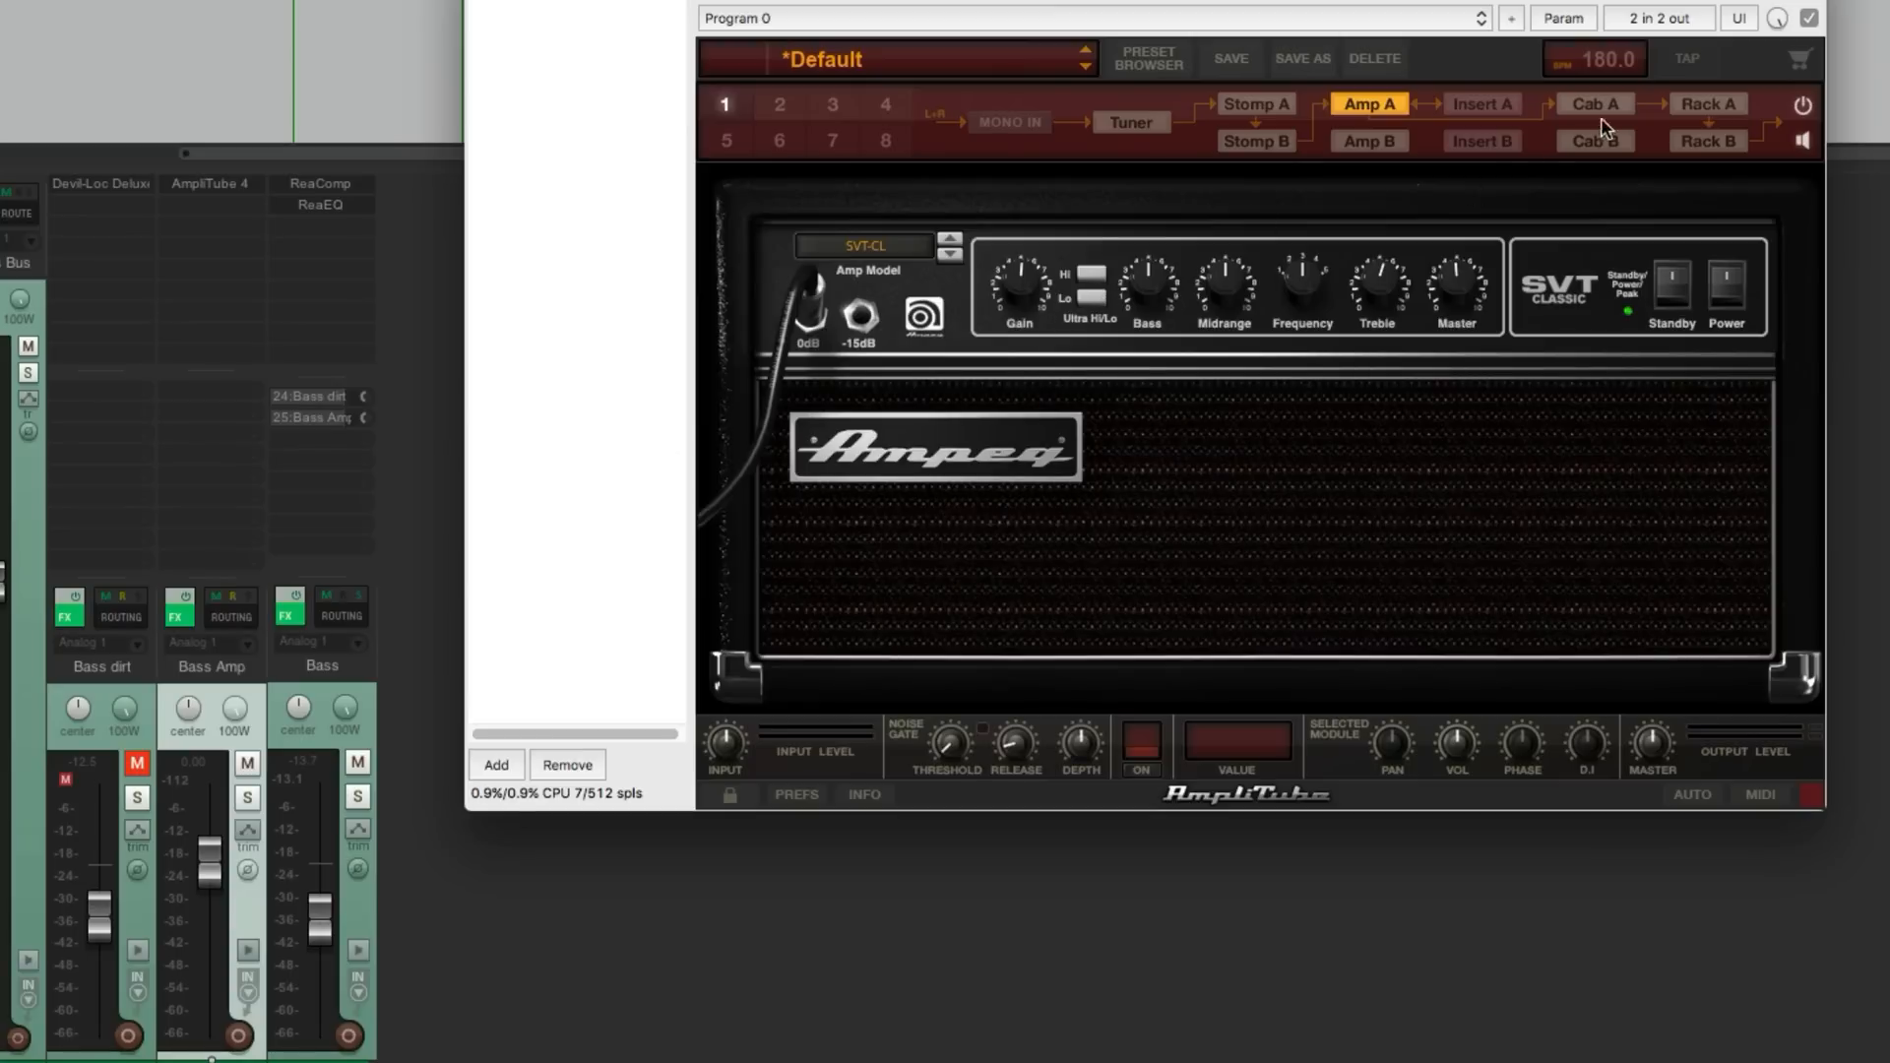
{"action": "left_click", "coordinate": [1593, 105]}
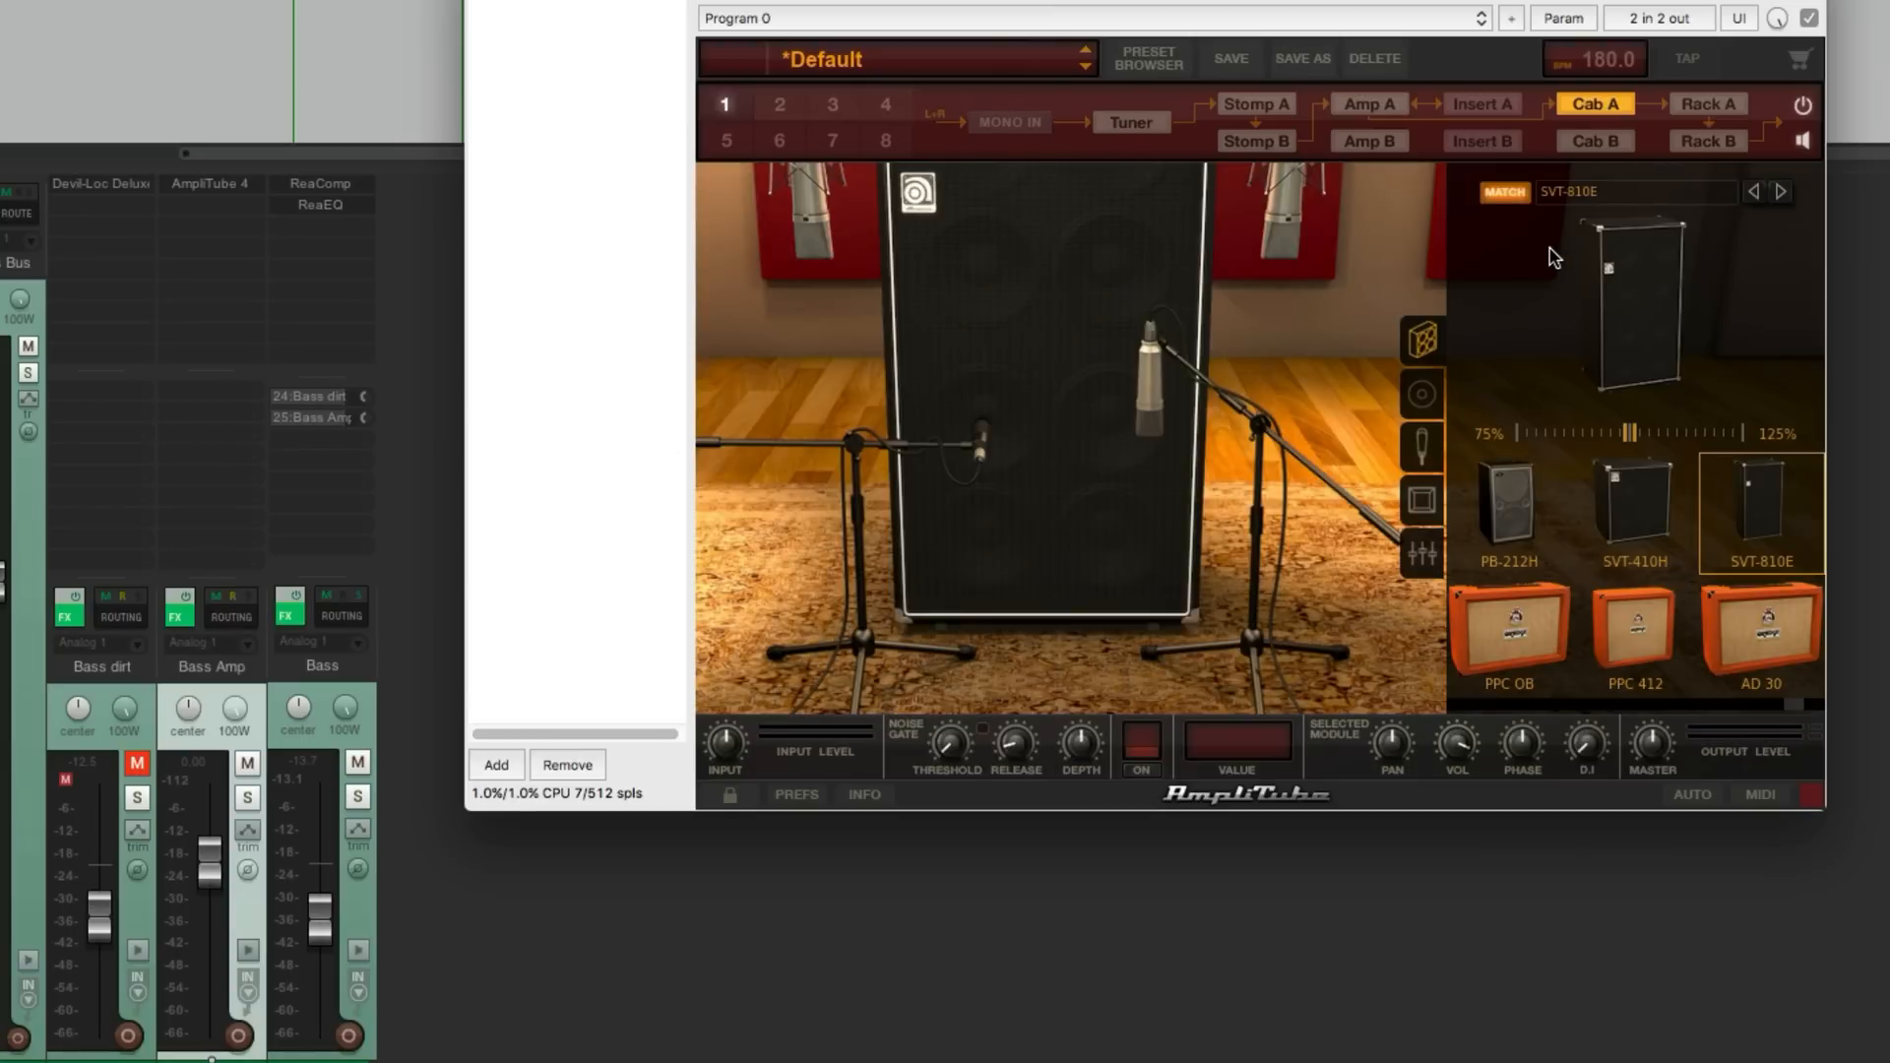
{"action": "mouse_move", "coordinate": [1522, 110]}
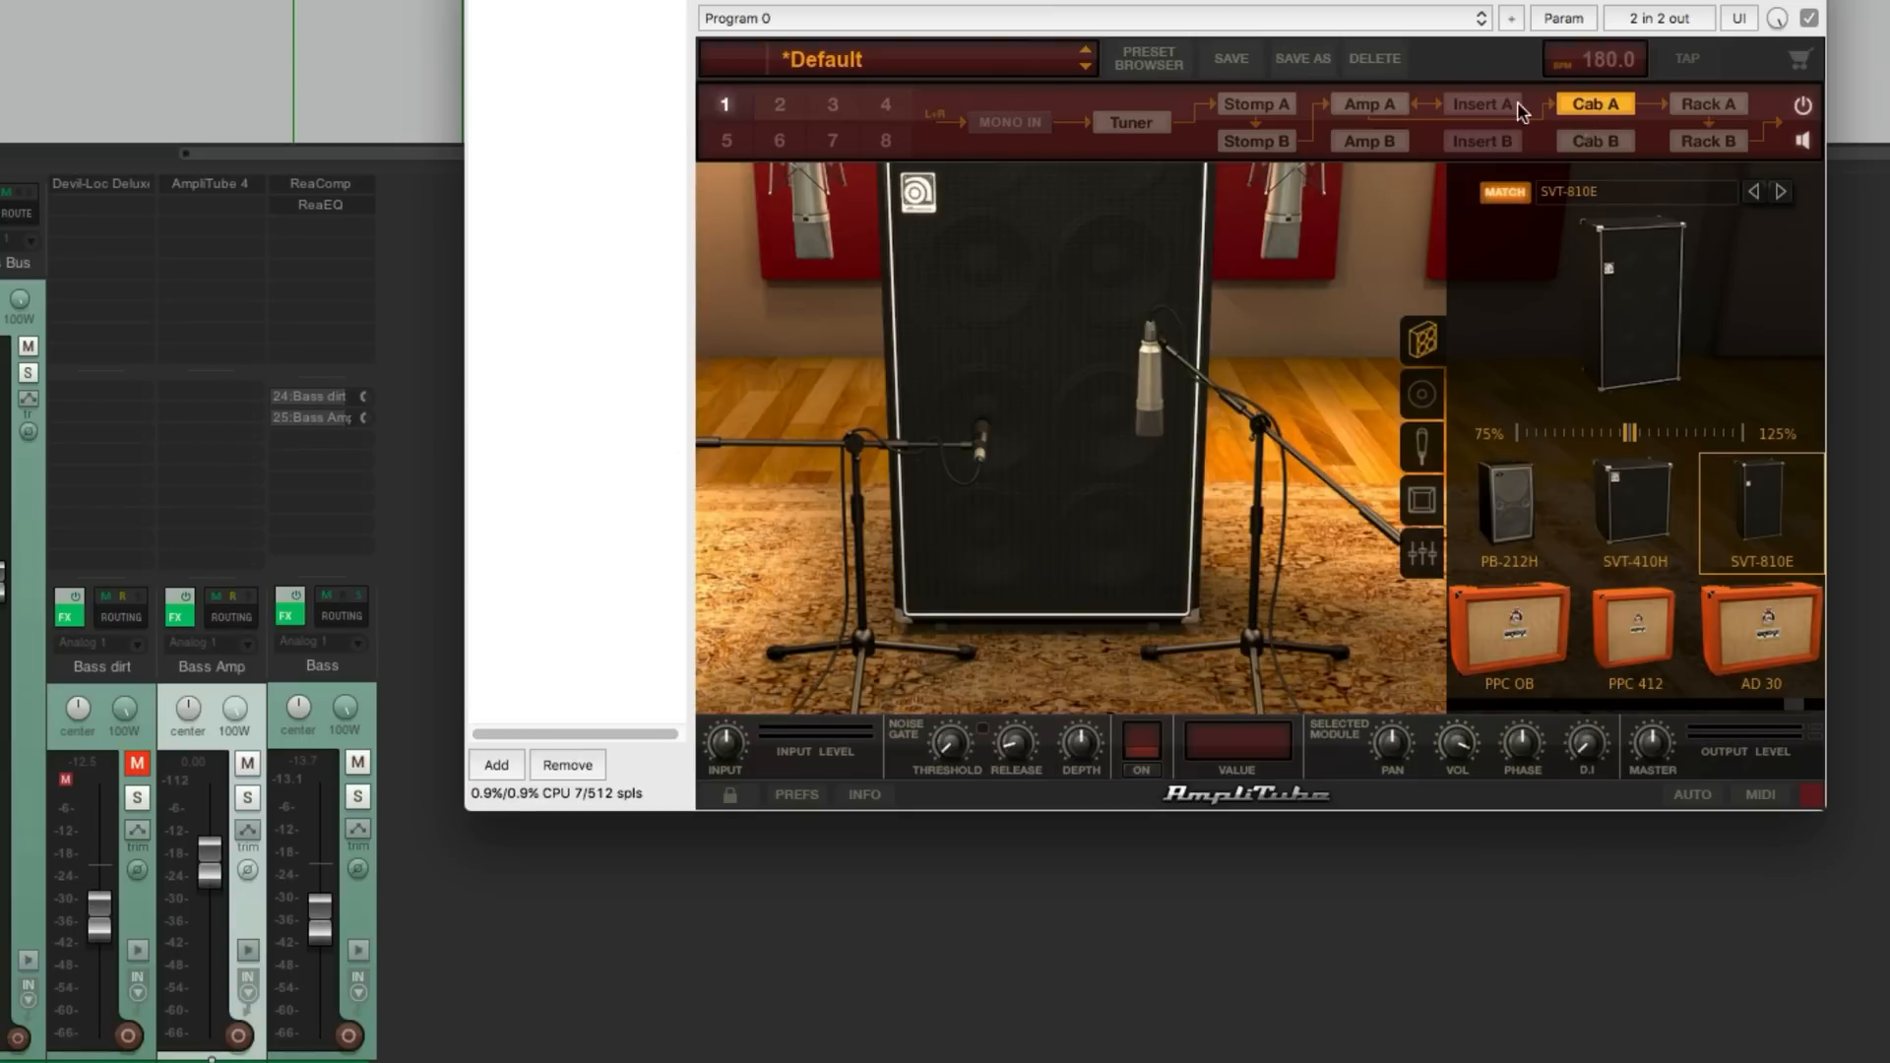
On the SVT-CL head, enable Ultra Hi/Lo and set the gain, then return to Cab A.
{"action": "left_click", "coordinate": [1369, 104]}
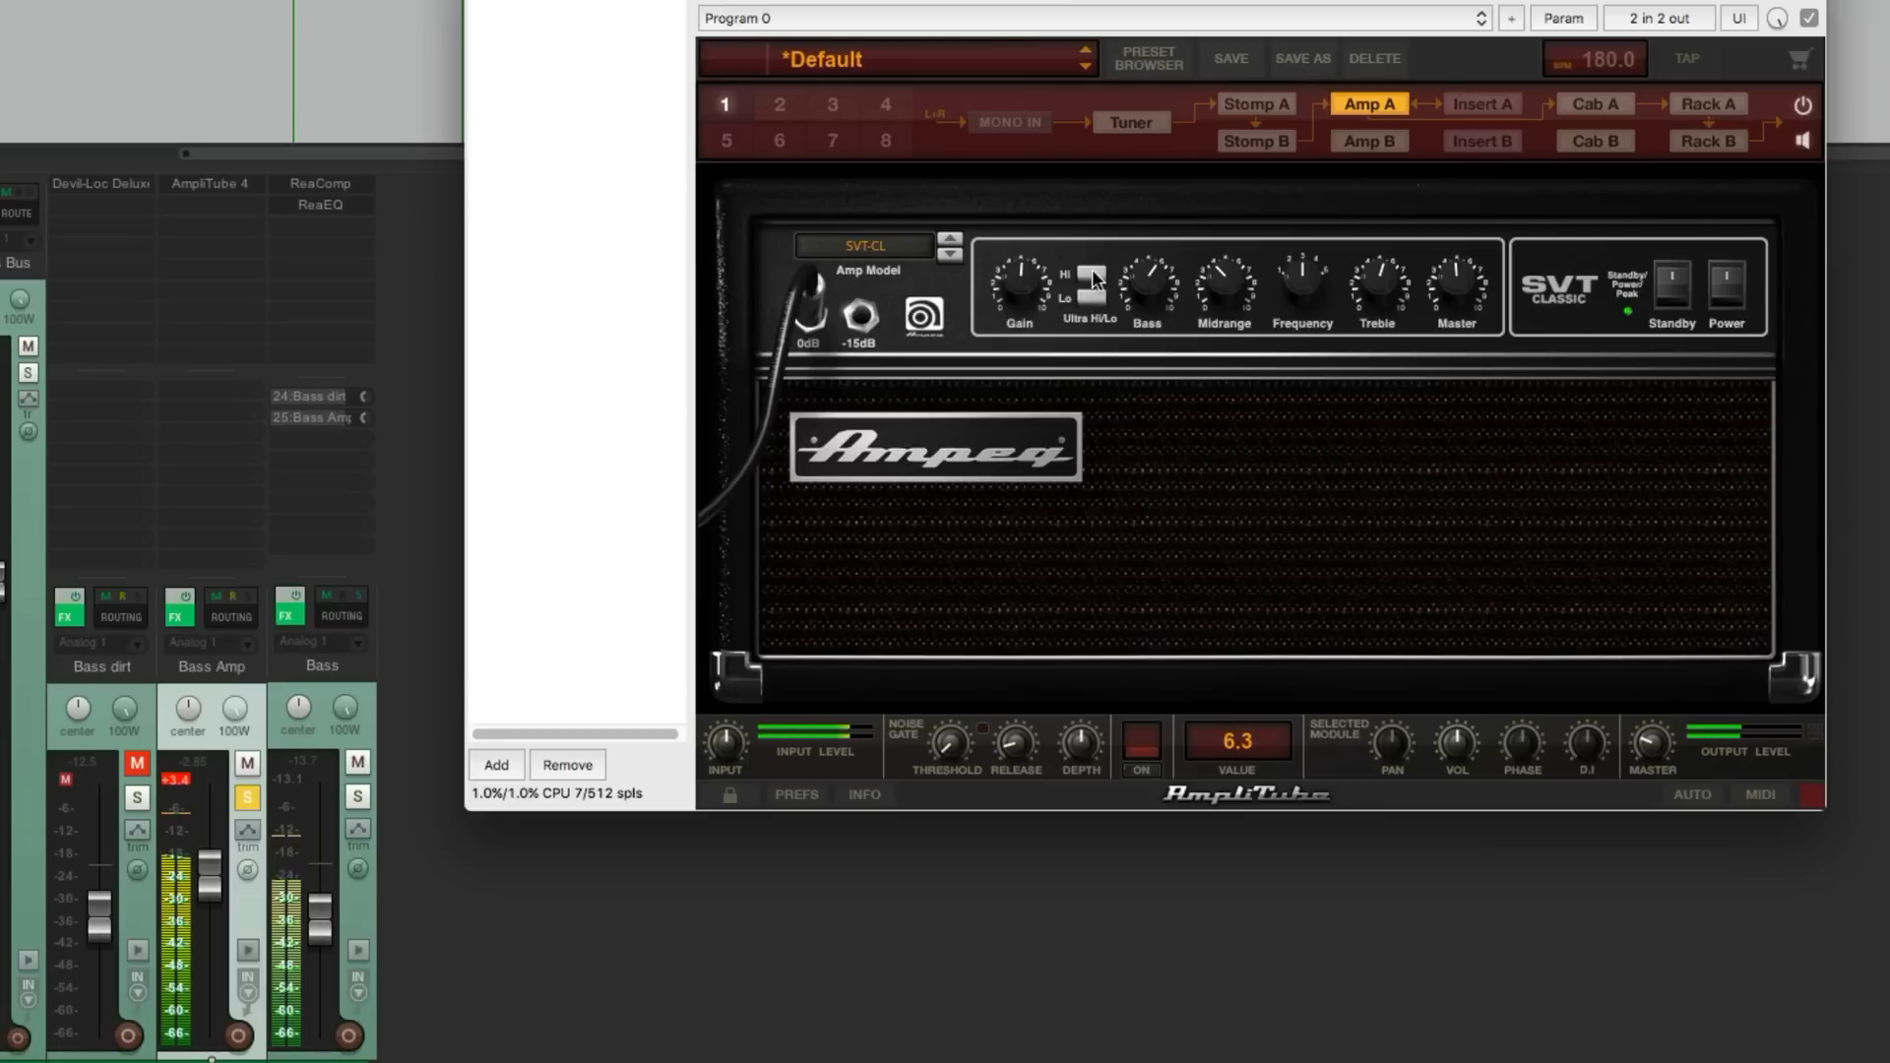
{"action": "left_click", "coordinate": [1083, 284]}
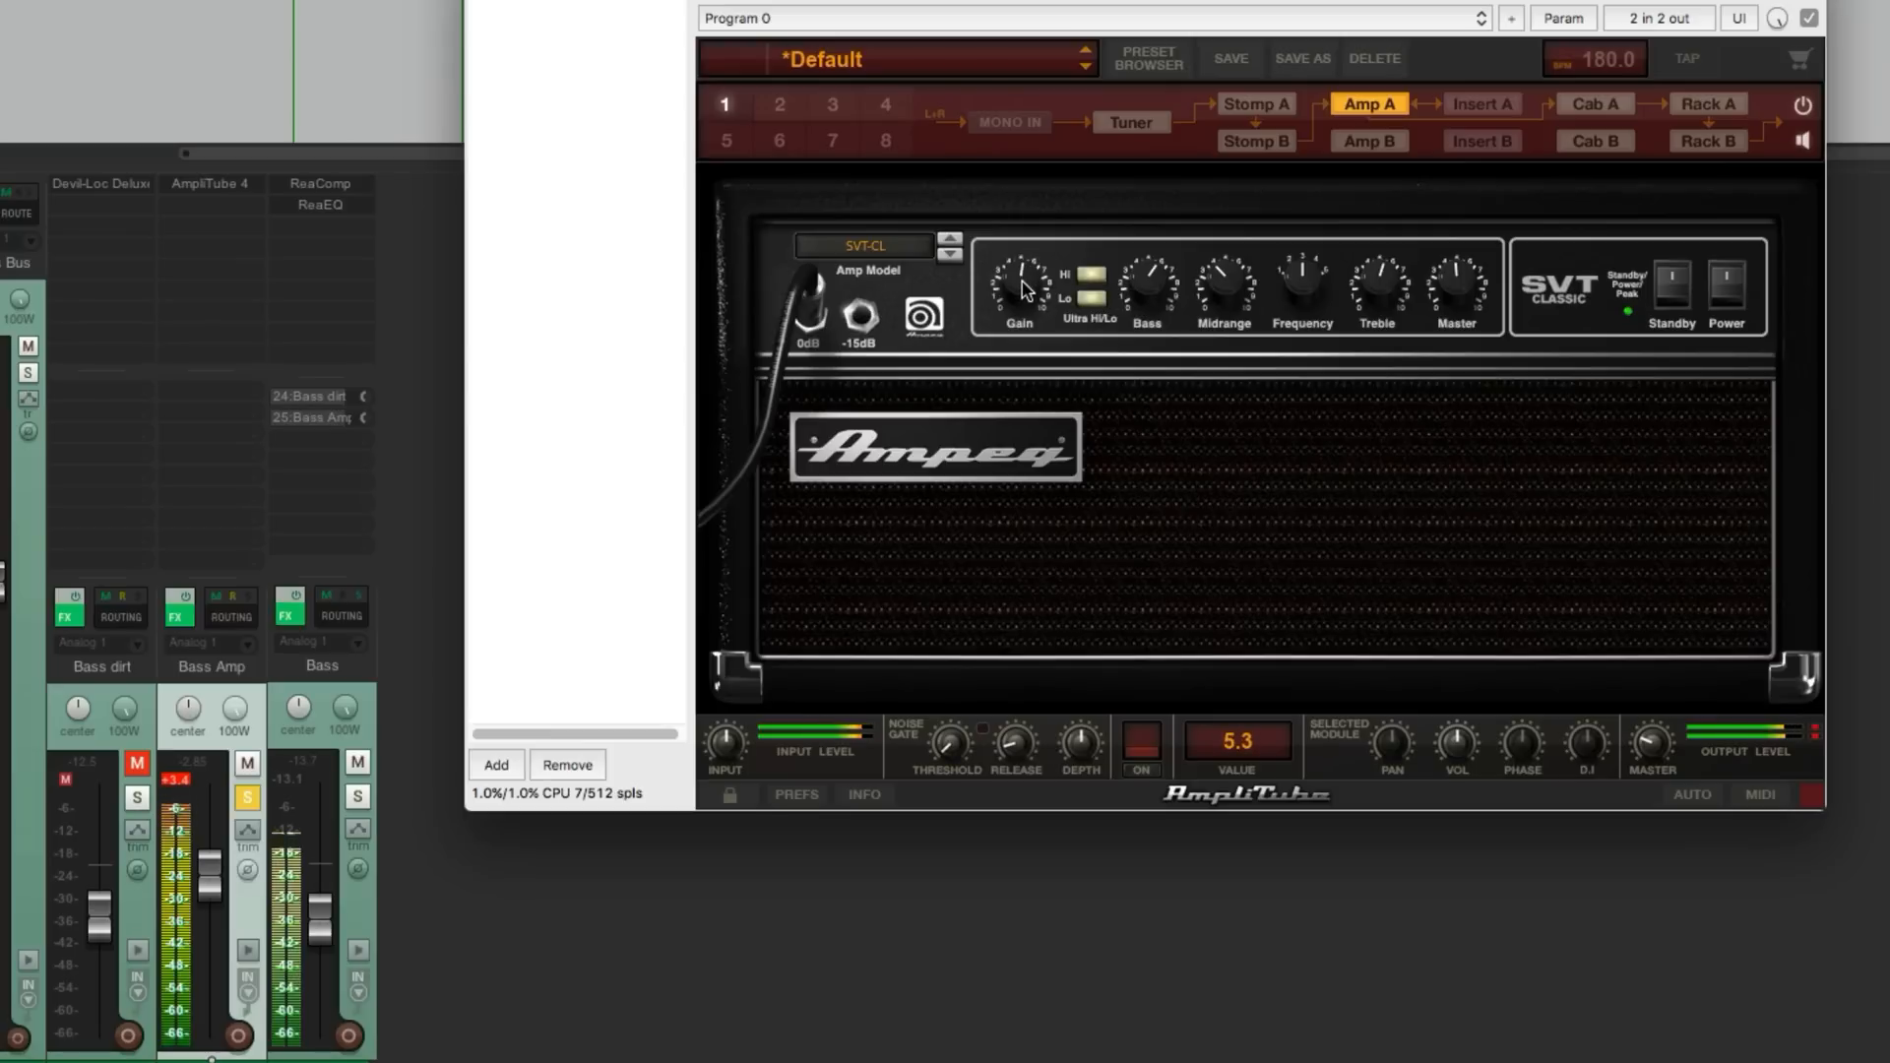
{"action": "left_click", "coordinate": [1593, 105]}
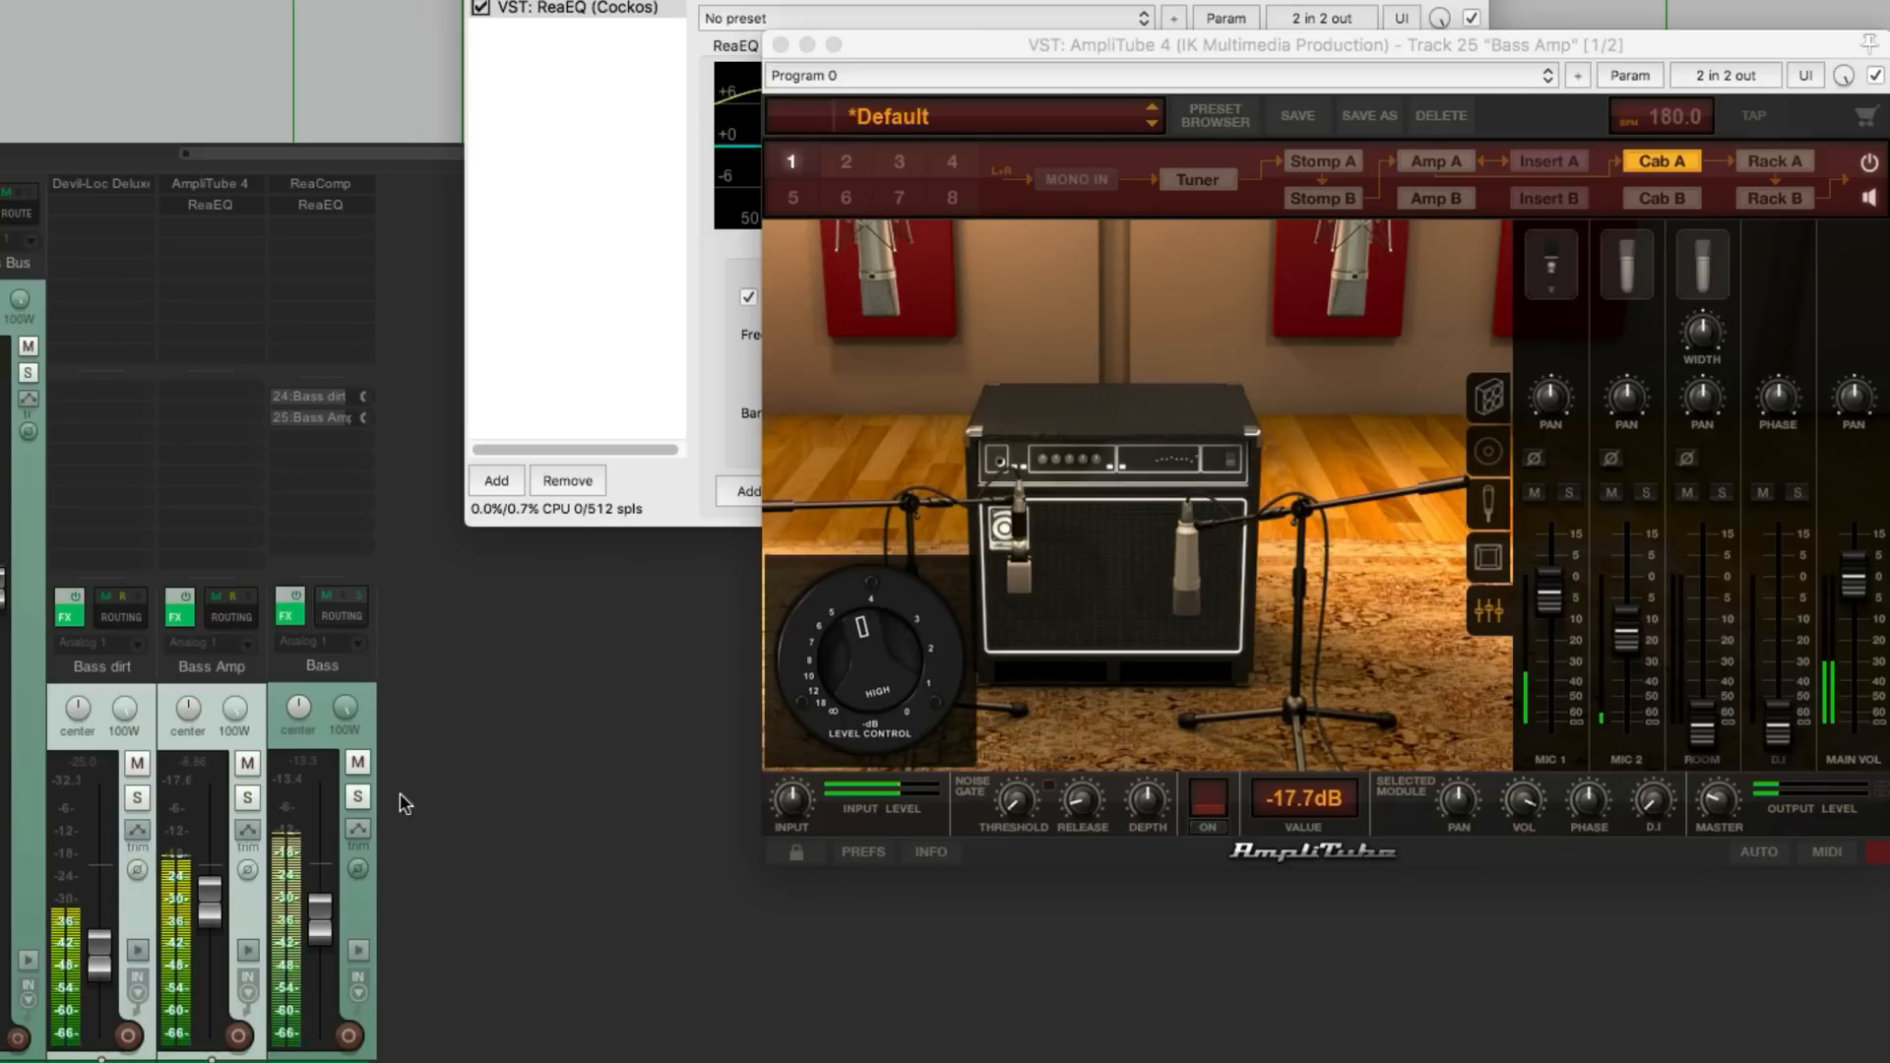
Mute the Bass dirt and Bass Amp mixer channels so only the clean Bass plays.
{"action": "left_click", "coordinate": [136, 764]}
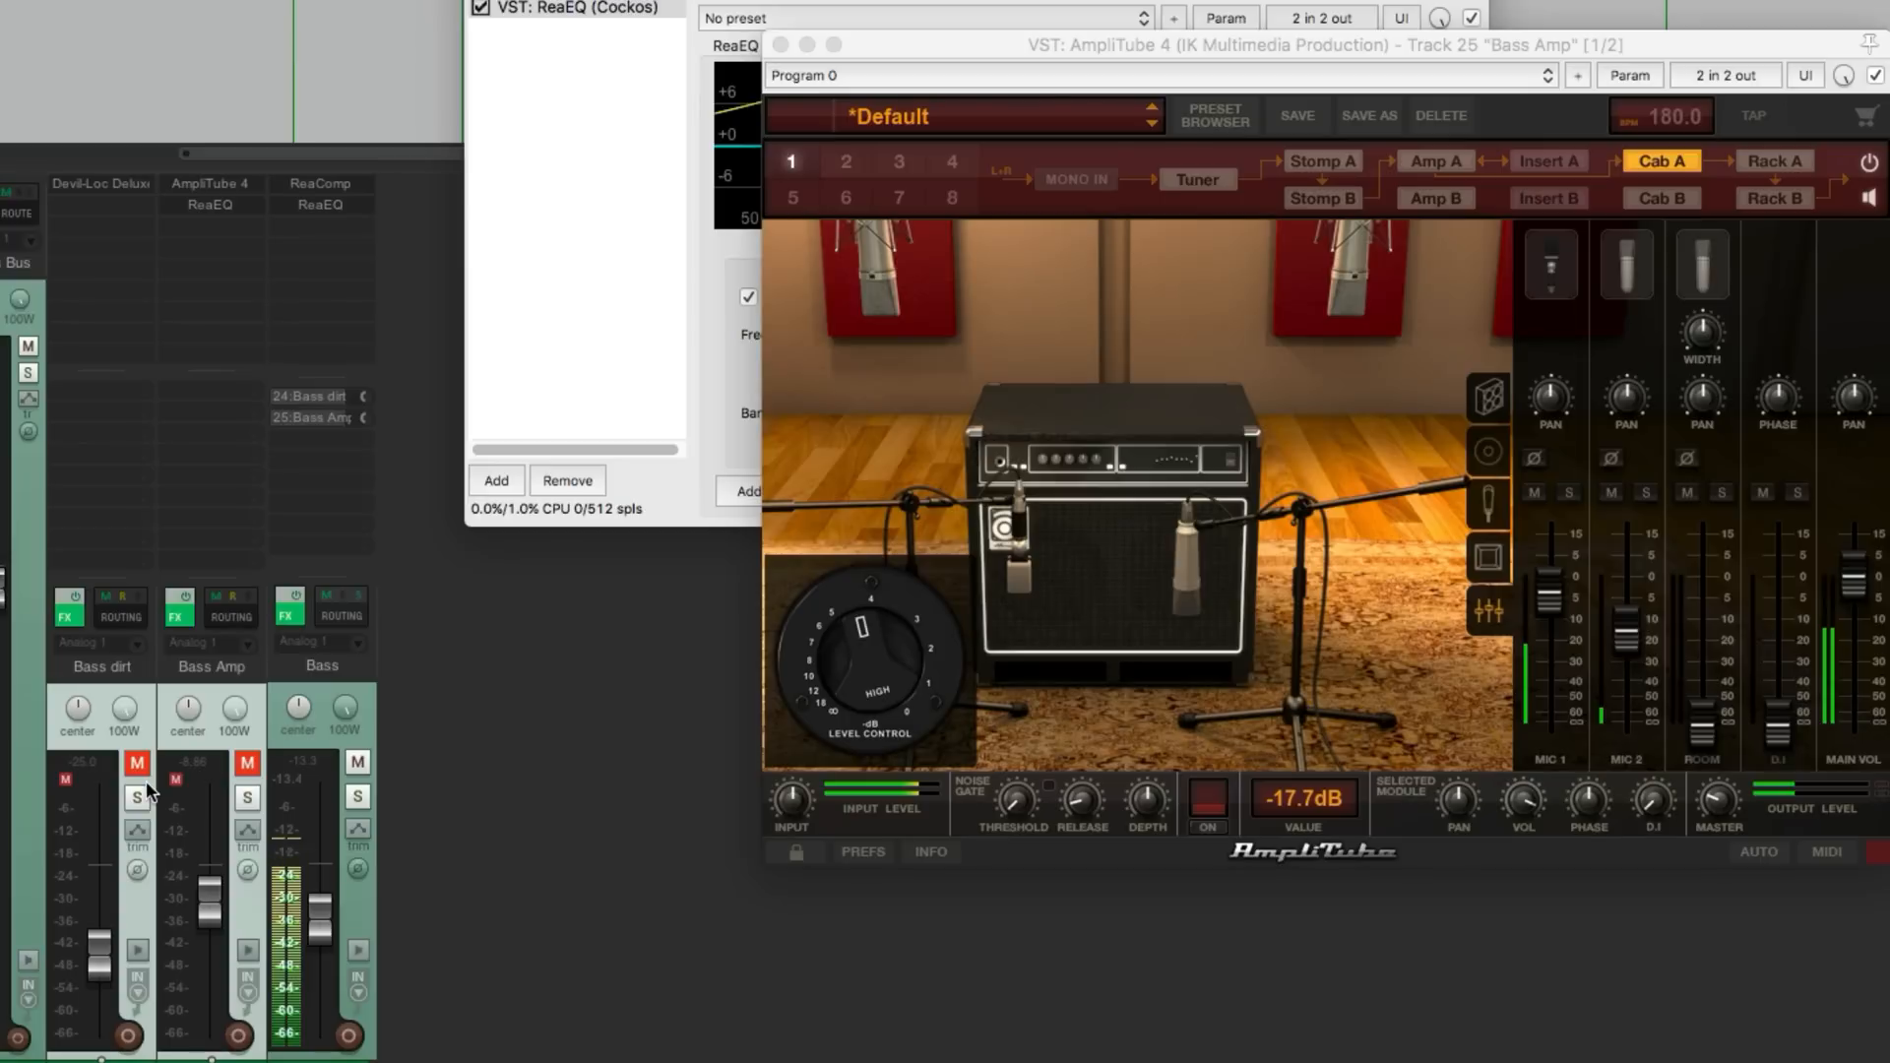